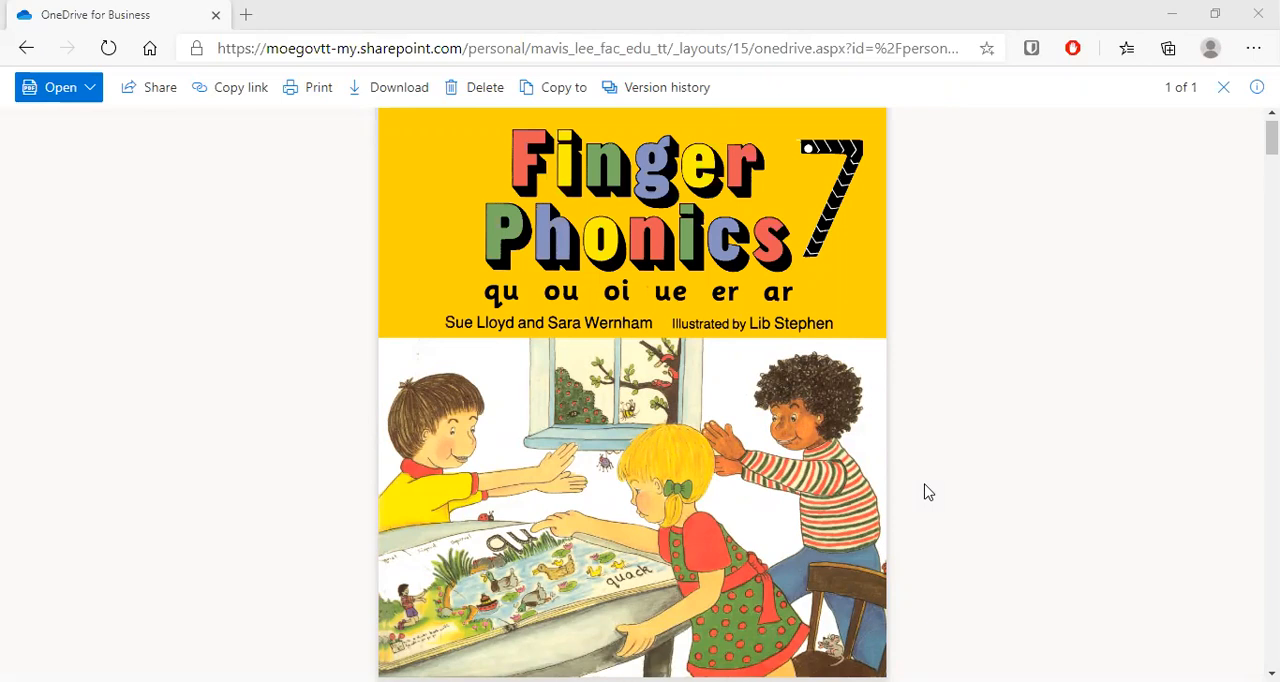
mouse_move(808, 444)
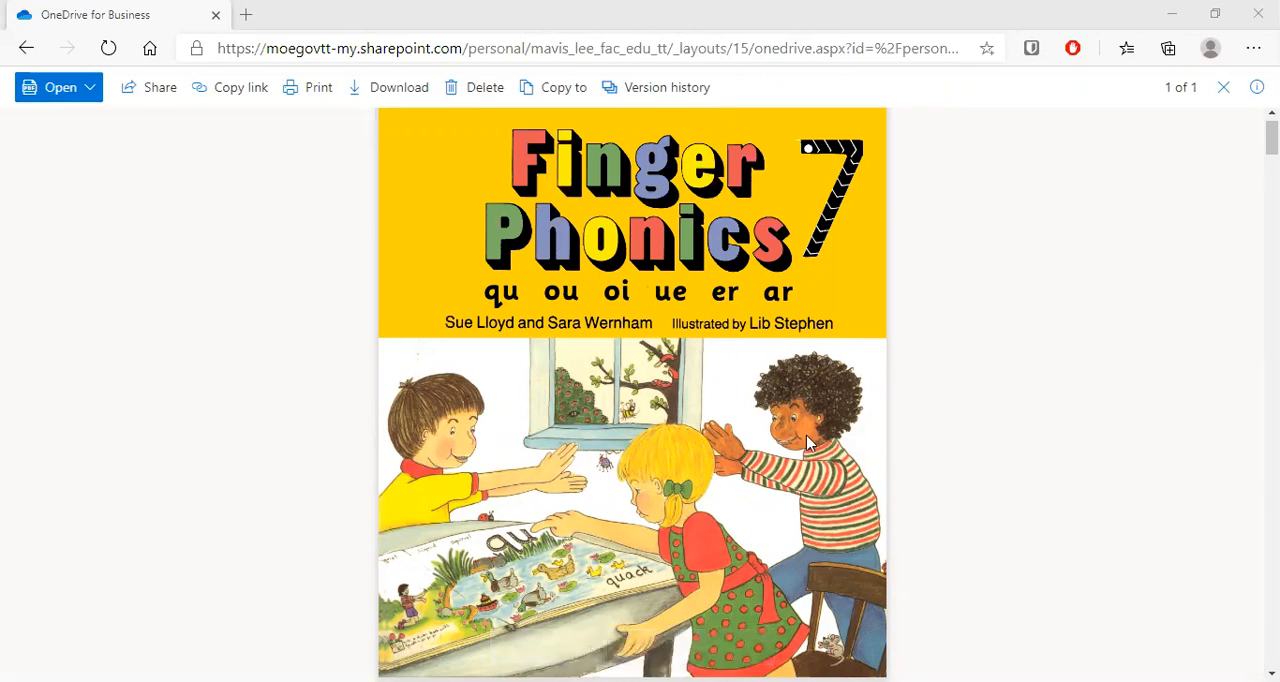
mouse_move(502, 308)
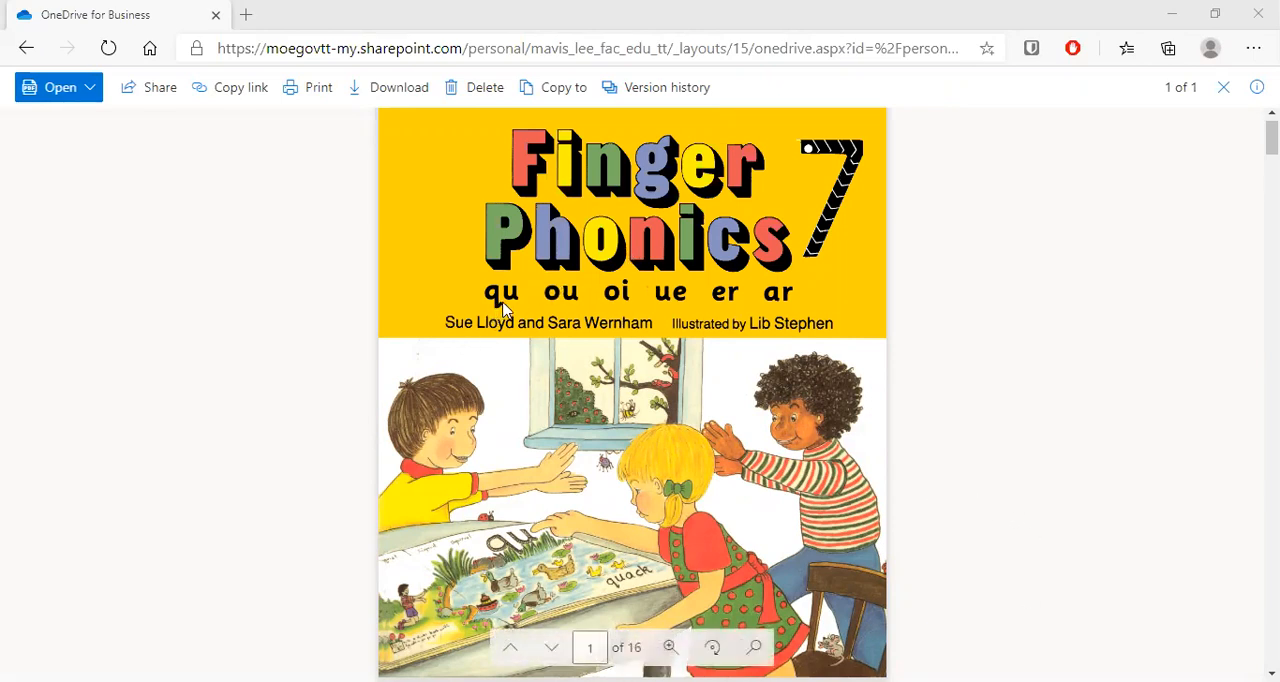
mouse_move(564, 318)
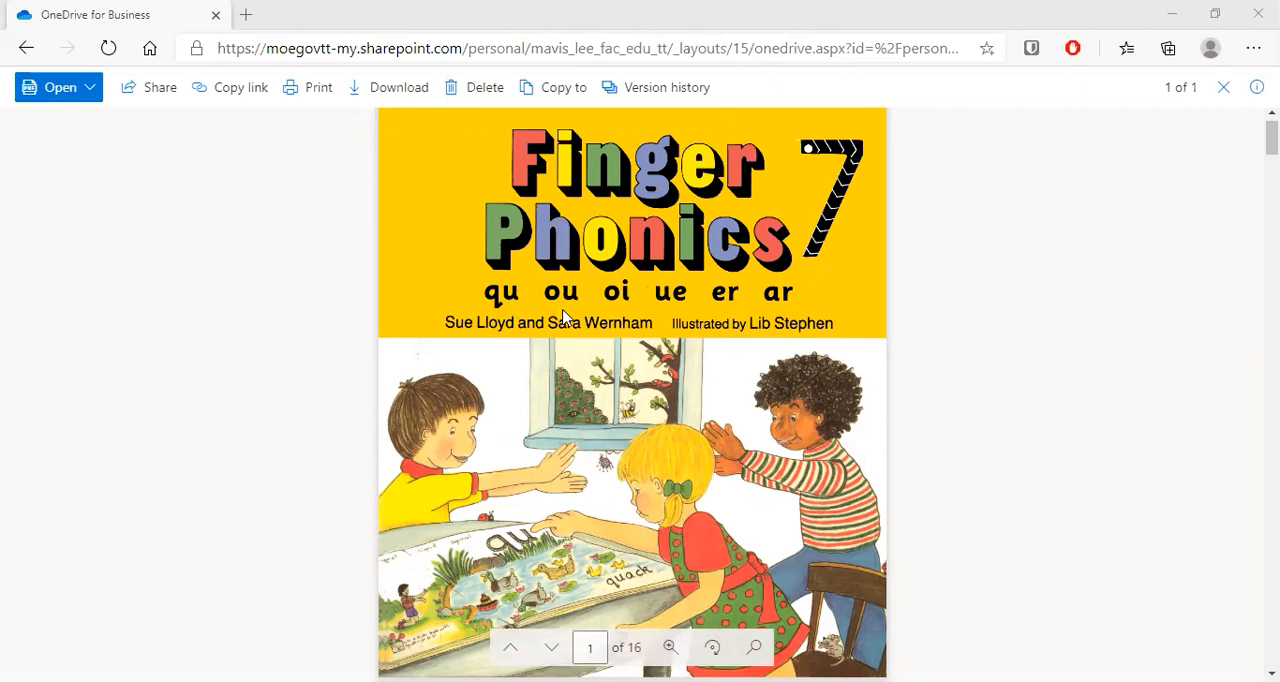
mouse_move(616, 308)
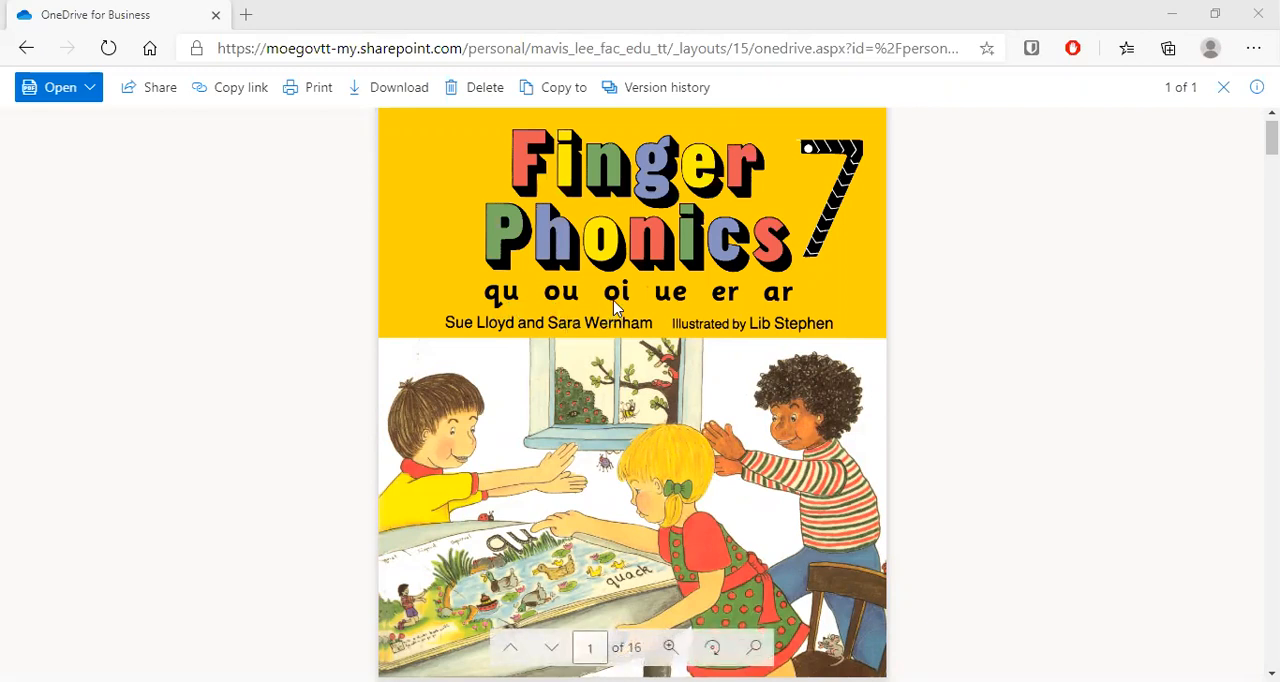
mouse_move(670, 312)
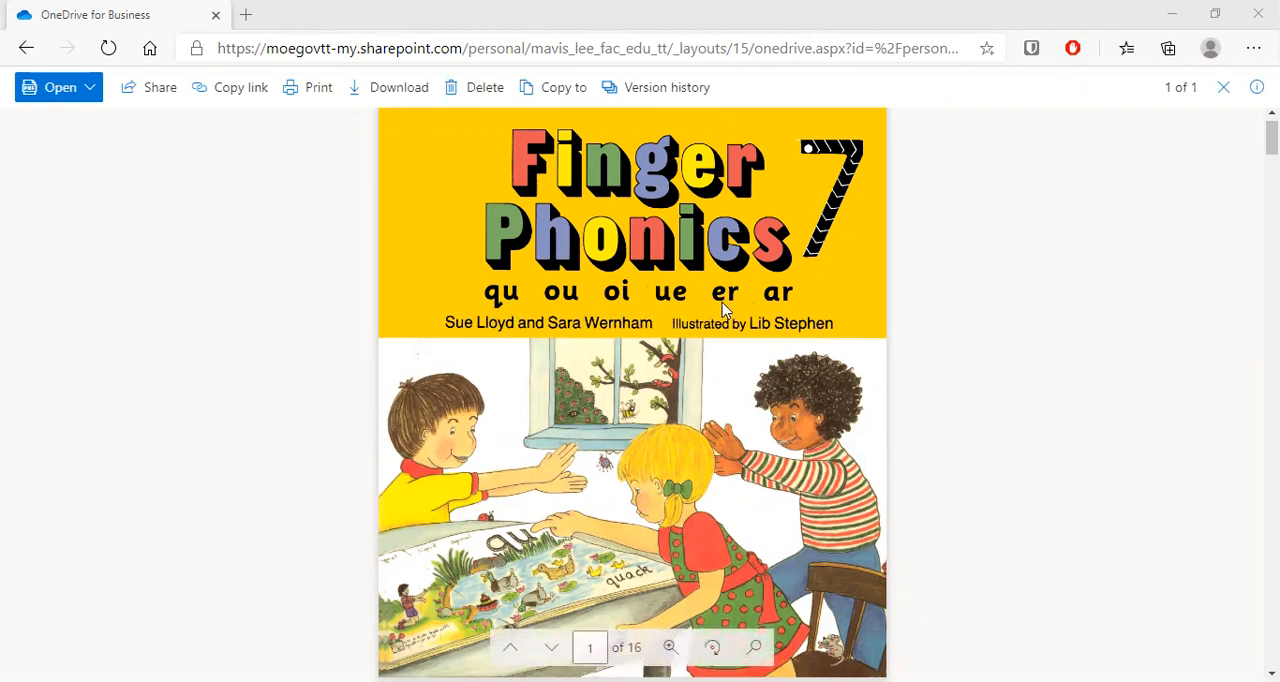
mouse_move(844, 304)
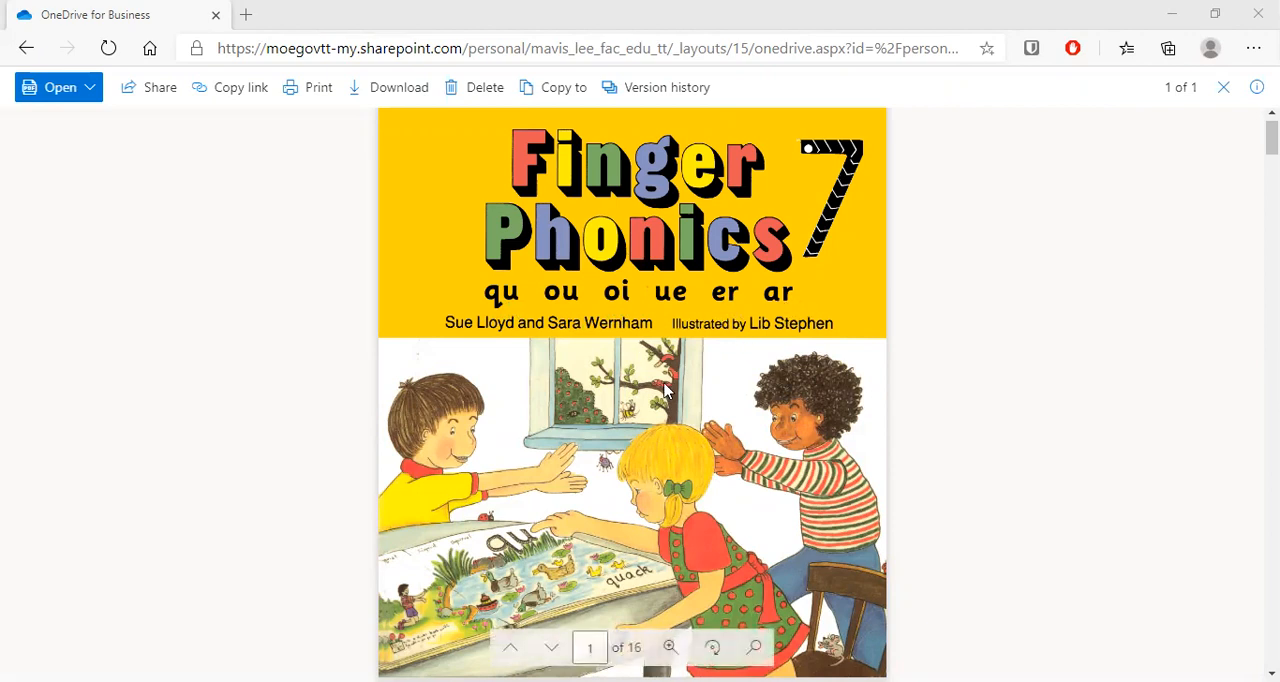
Step: Scroll down past the qu pages to page 4, the ou page with 'ouch!'
scroll(down, 3)
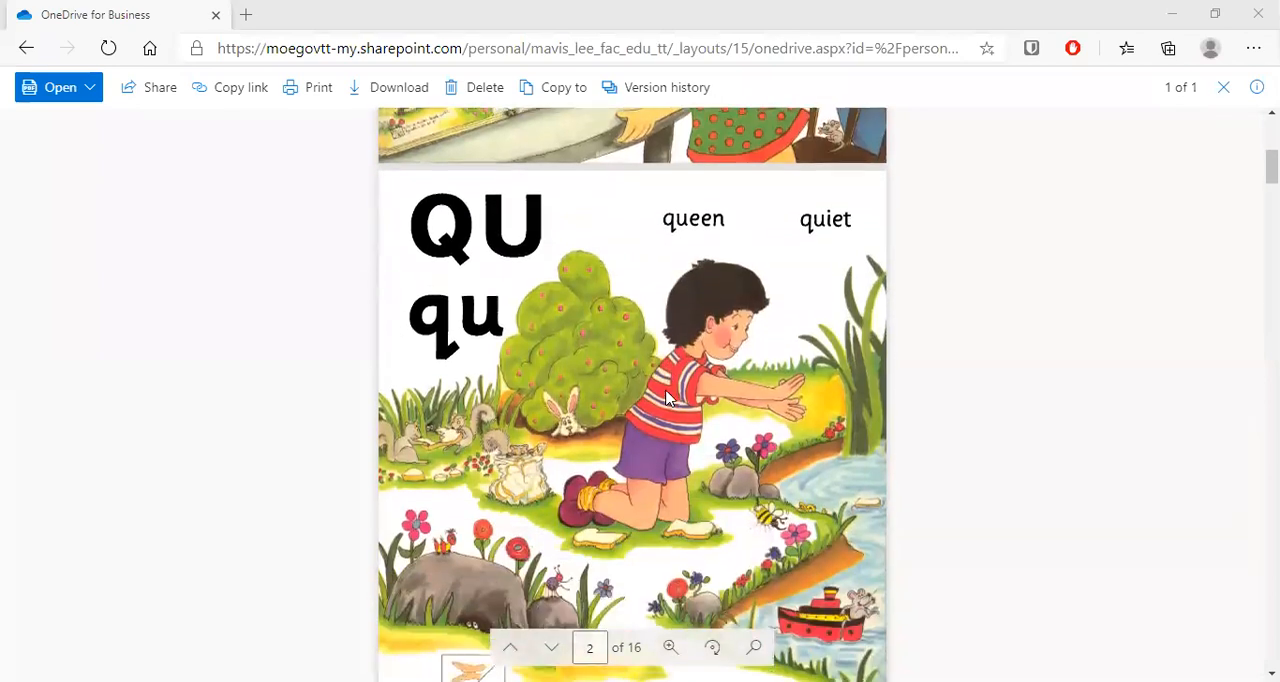
scroll(down, 3)
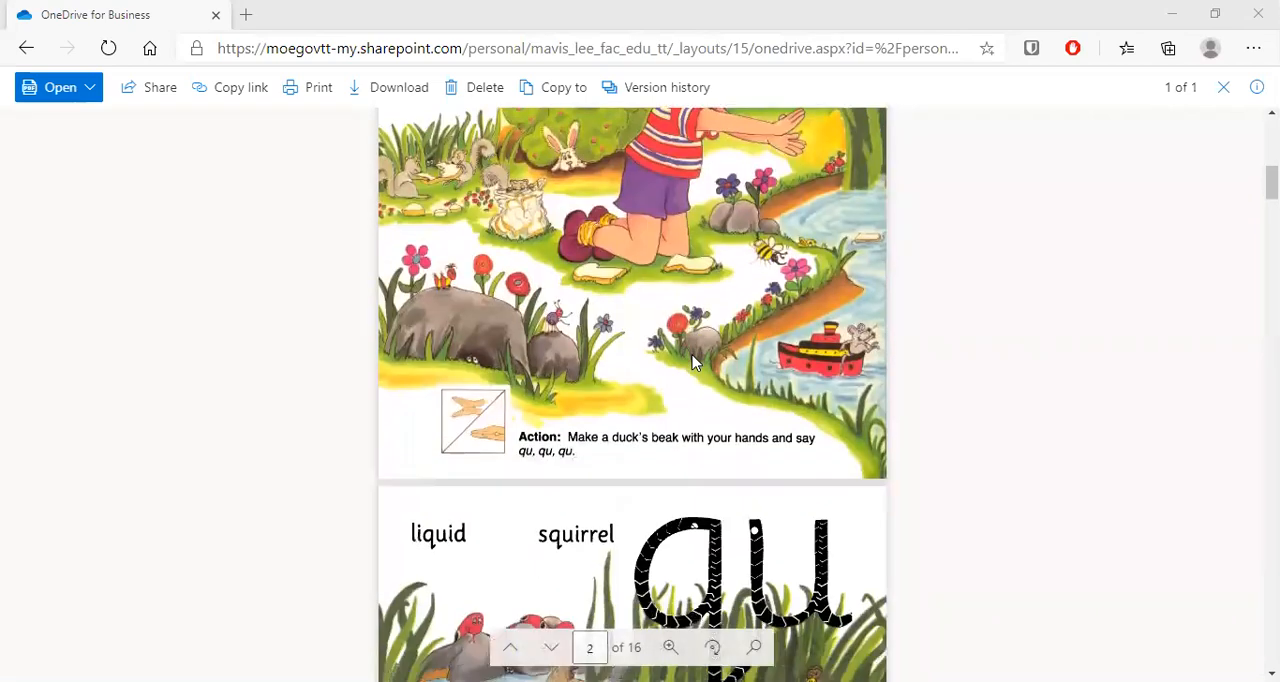
scroll(down, 3)
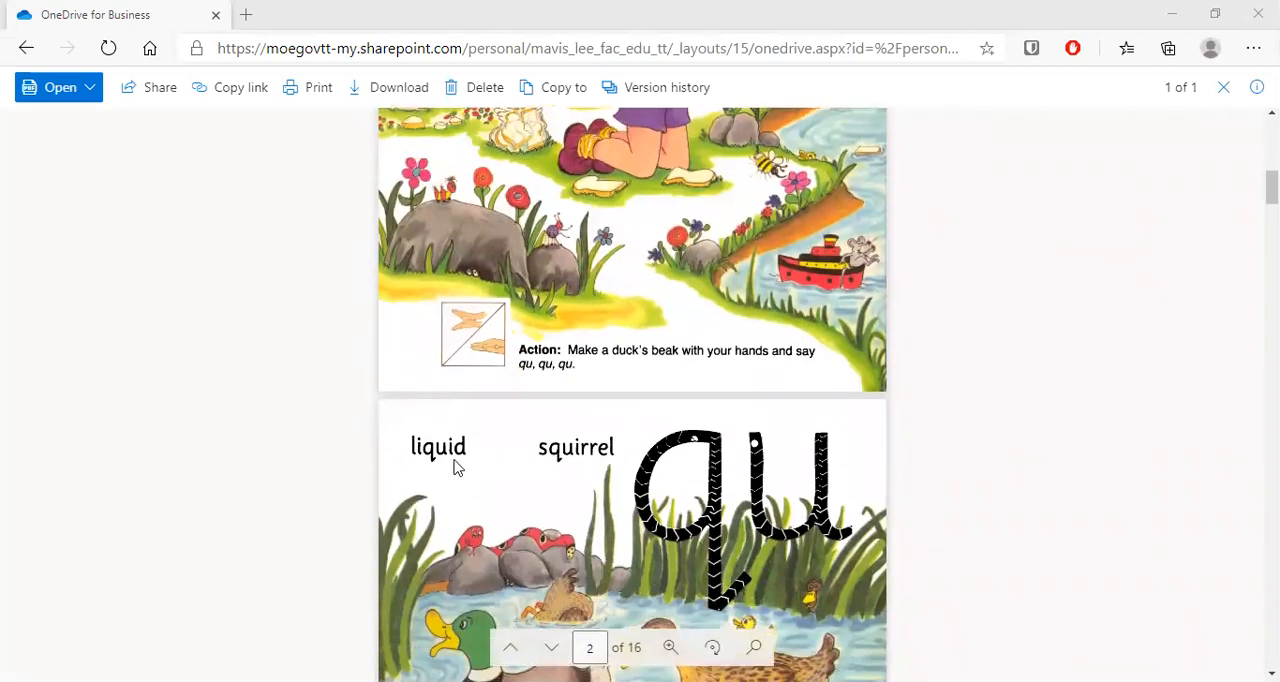
scroll(down, 3)
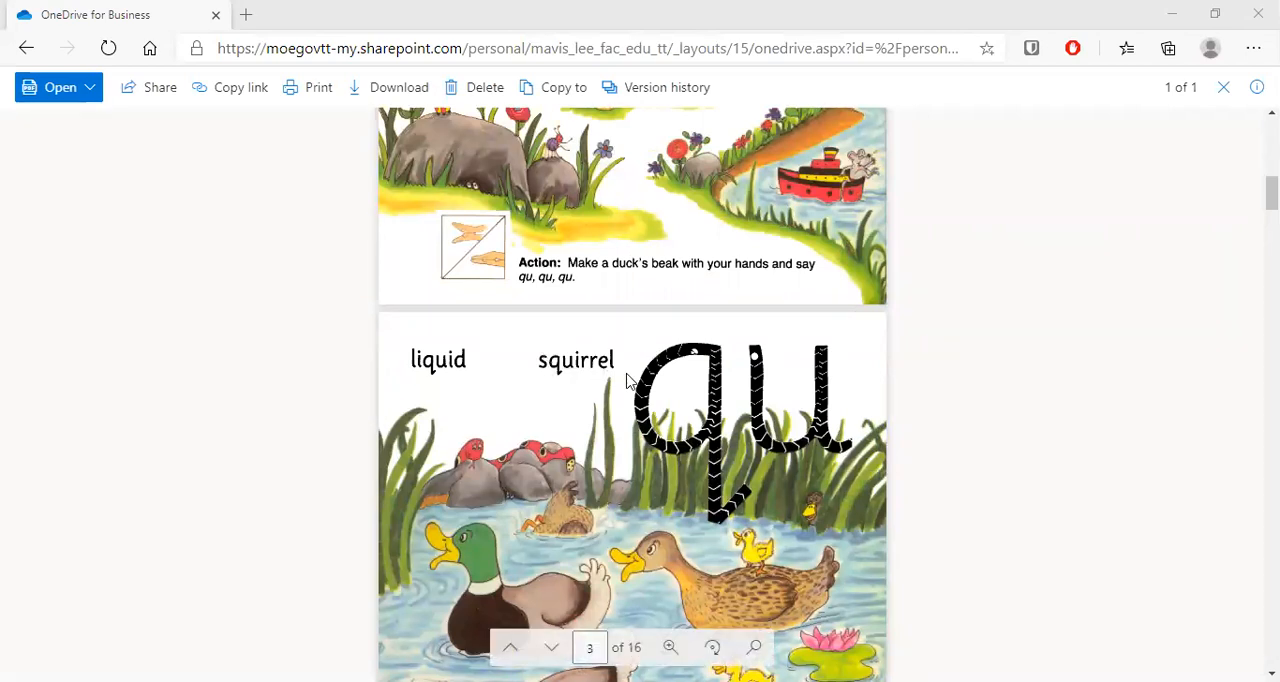
scroll(down, 3)
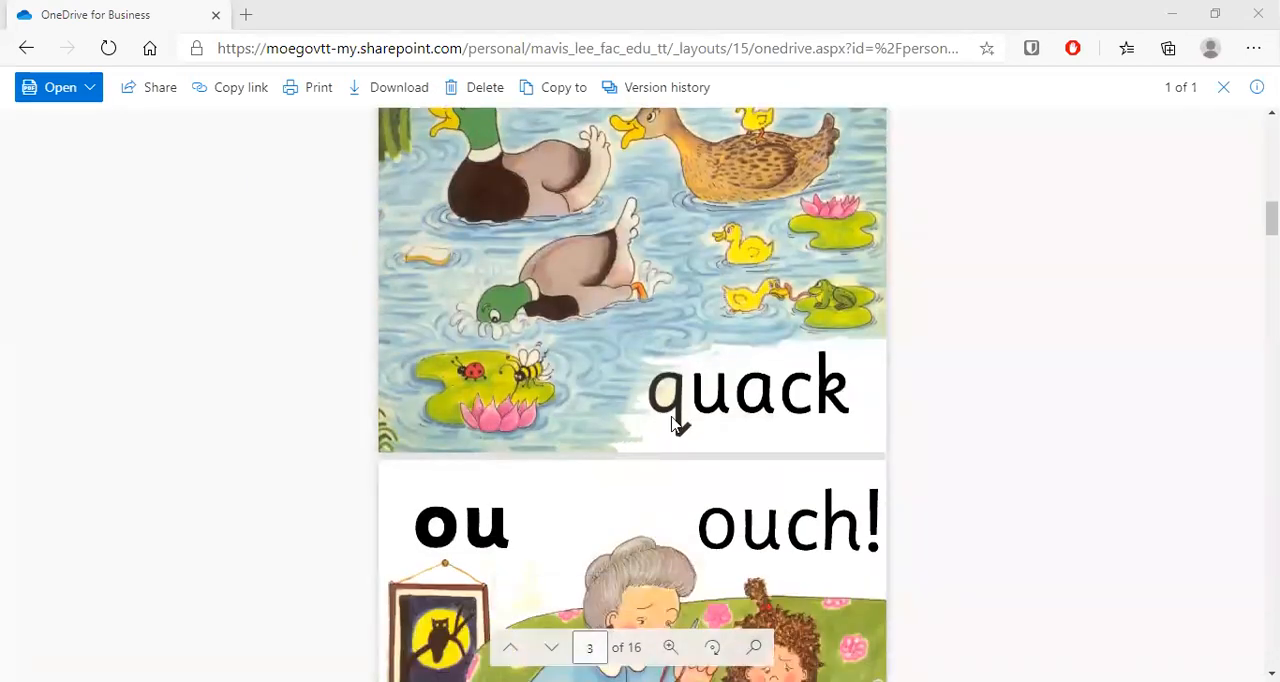
scroll(down, 3)
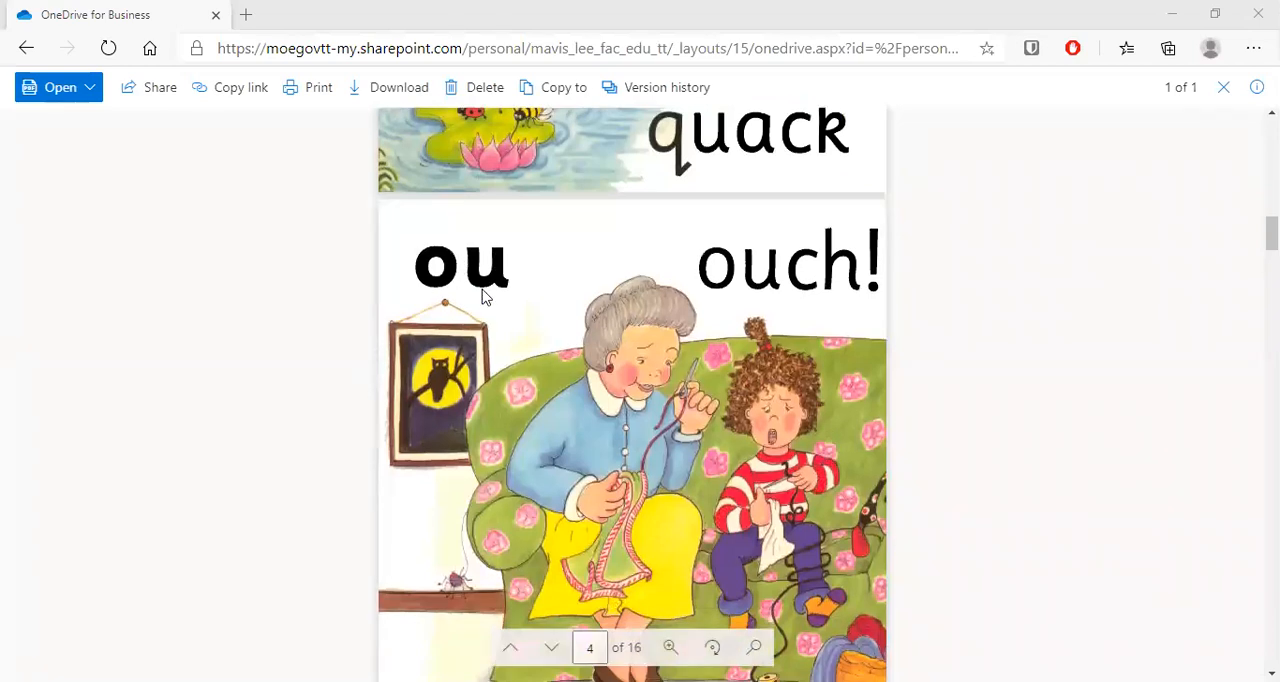
mouse_move(780, 374)
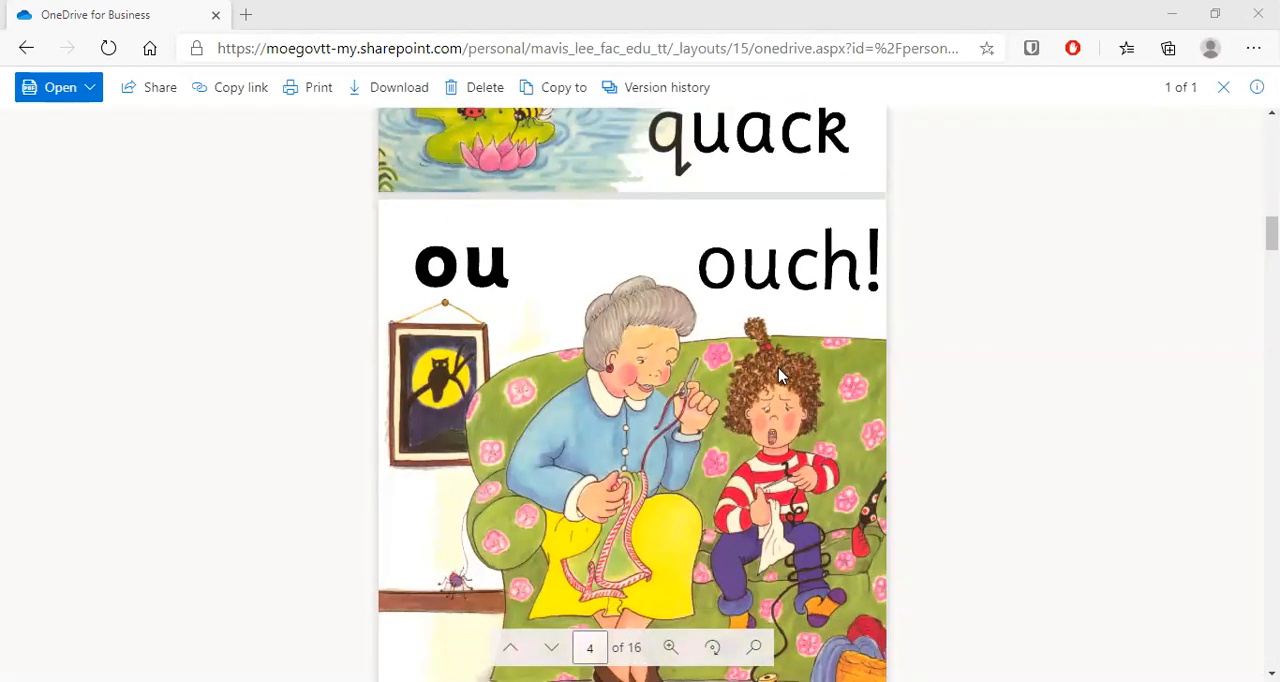
Step: Scroll down to page 6, the oi page listing oink, point, coin and boil
scroll(down, 3)
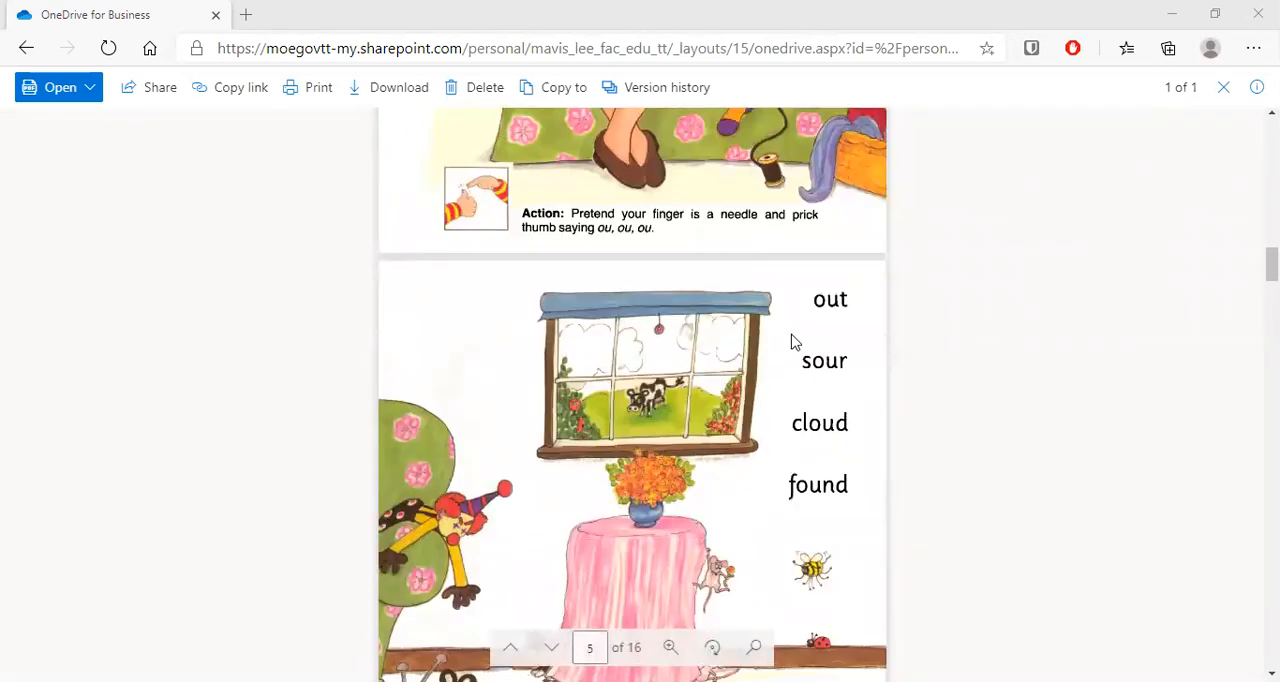
mouse_move(824, 378)
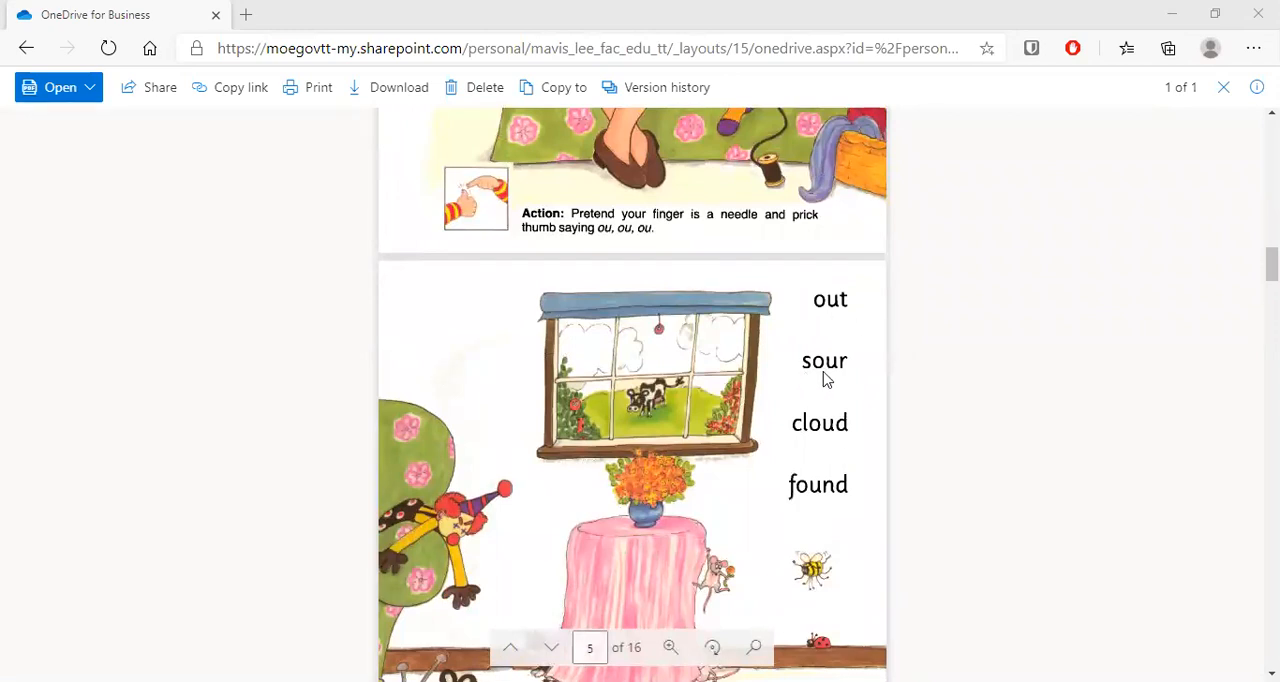
mouse_move(850, 444)
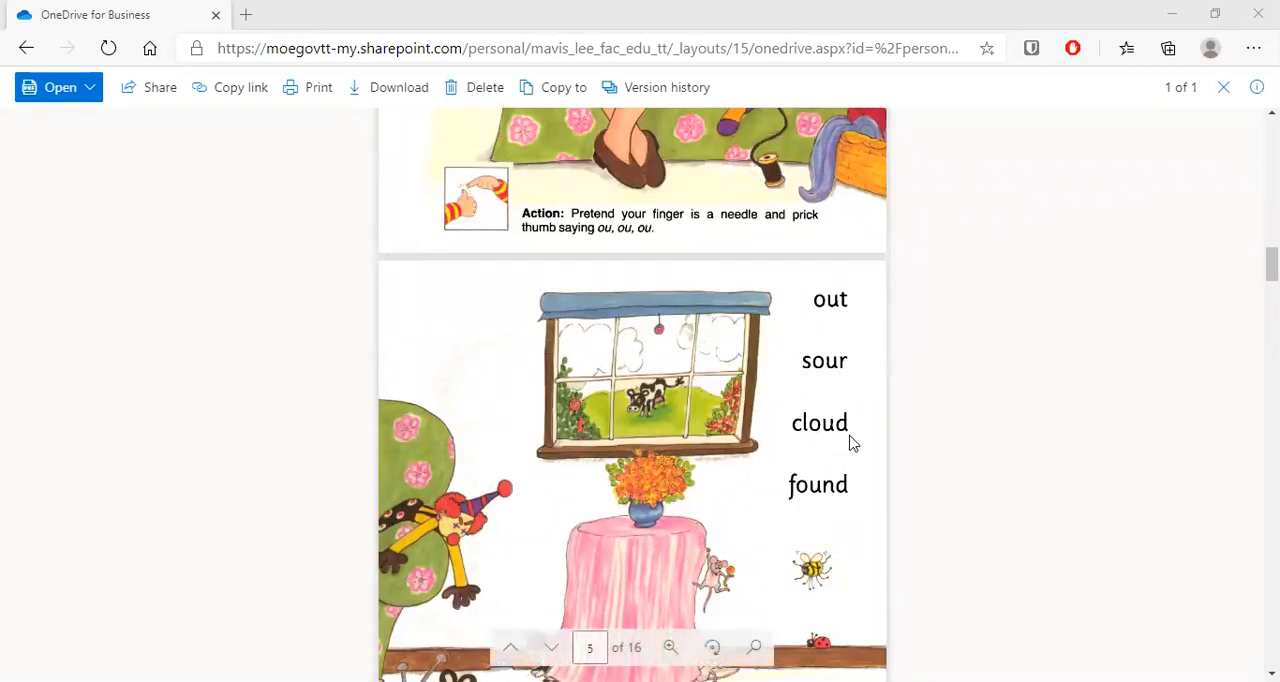
mouse_move(868, 500)
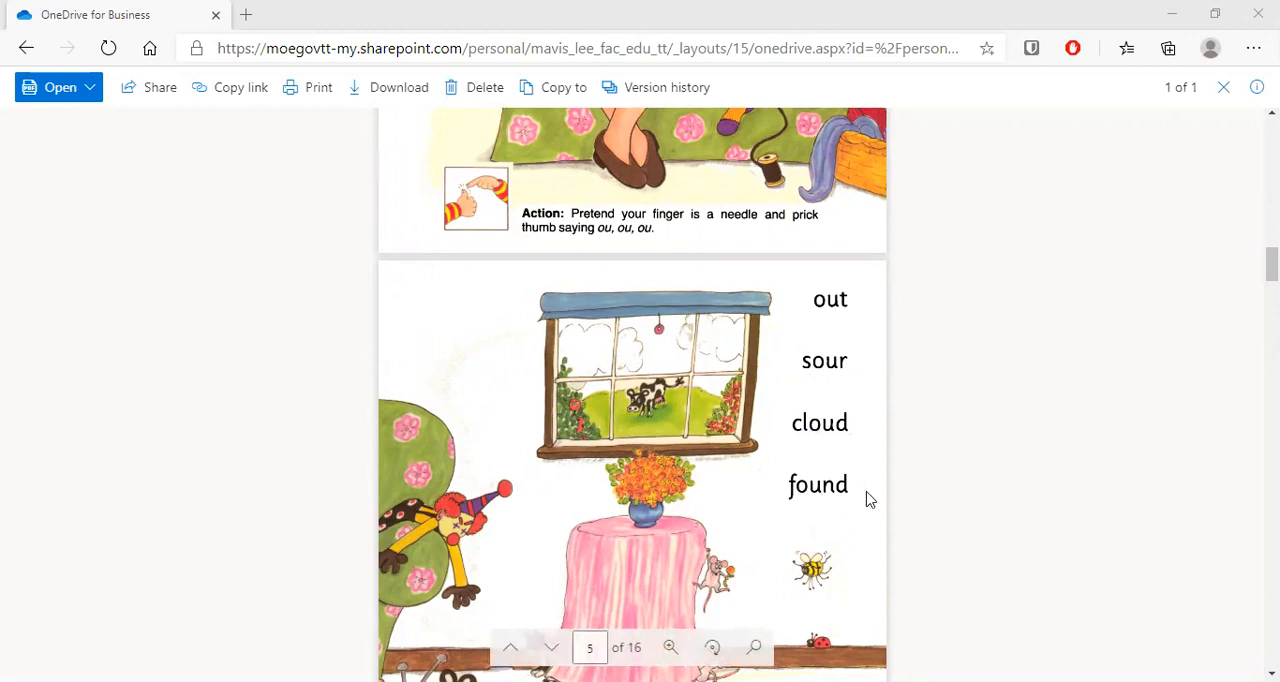
scroll(down, 3)
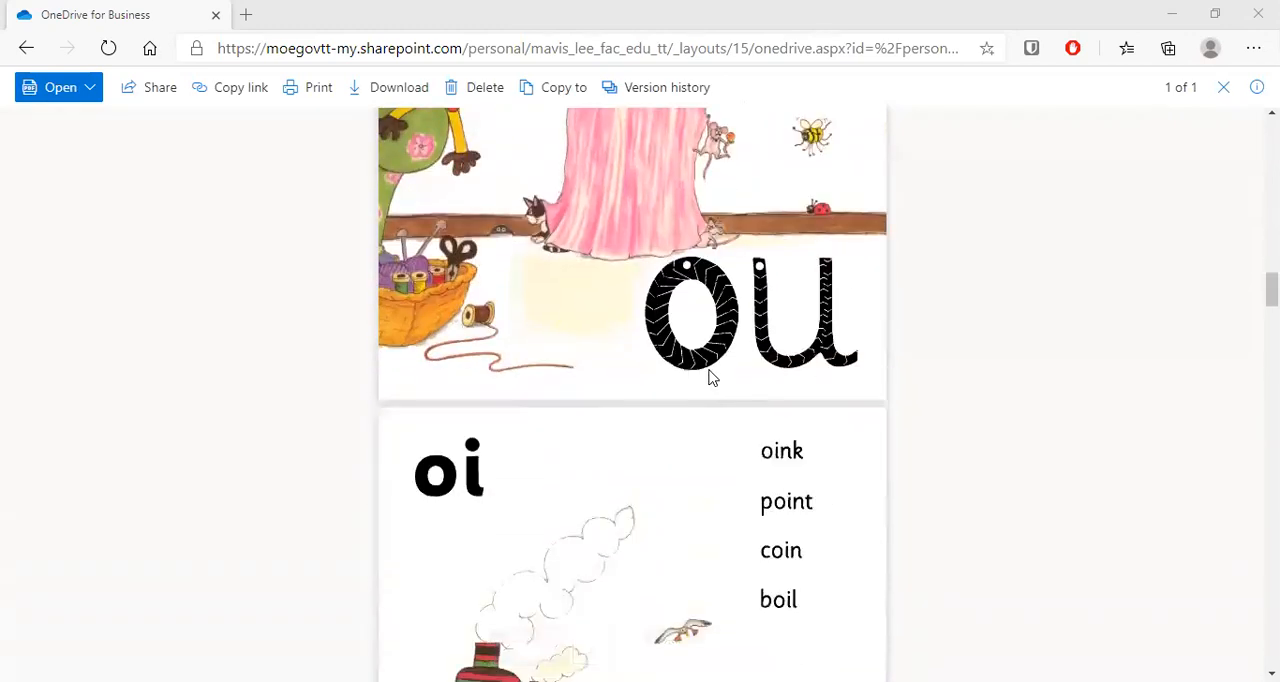
scroll(down, 3)
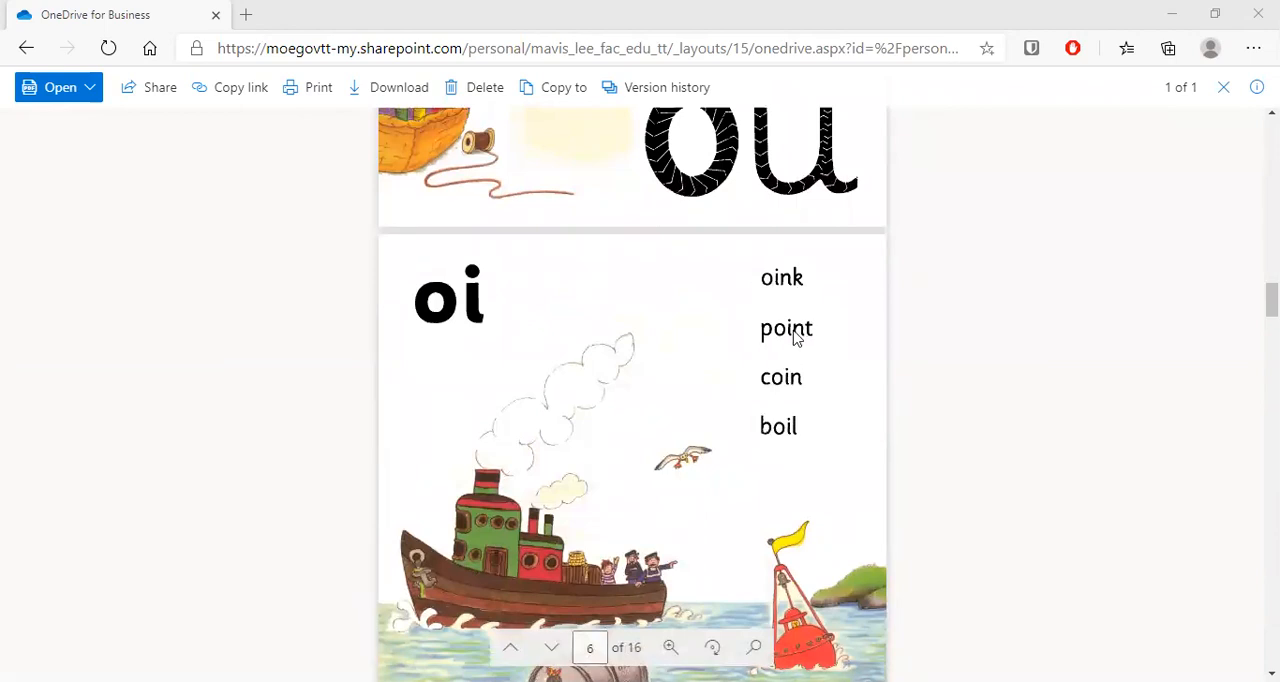
mouse_move(788, 418)
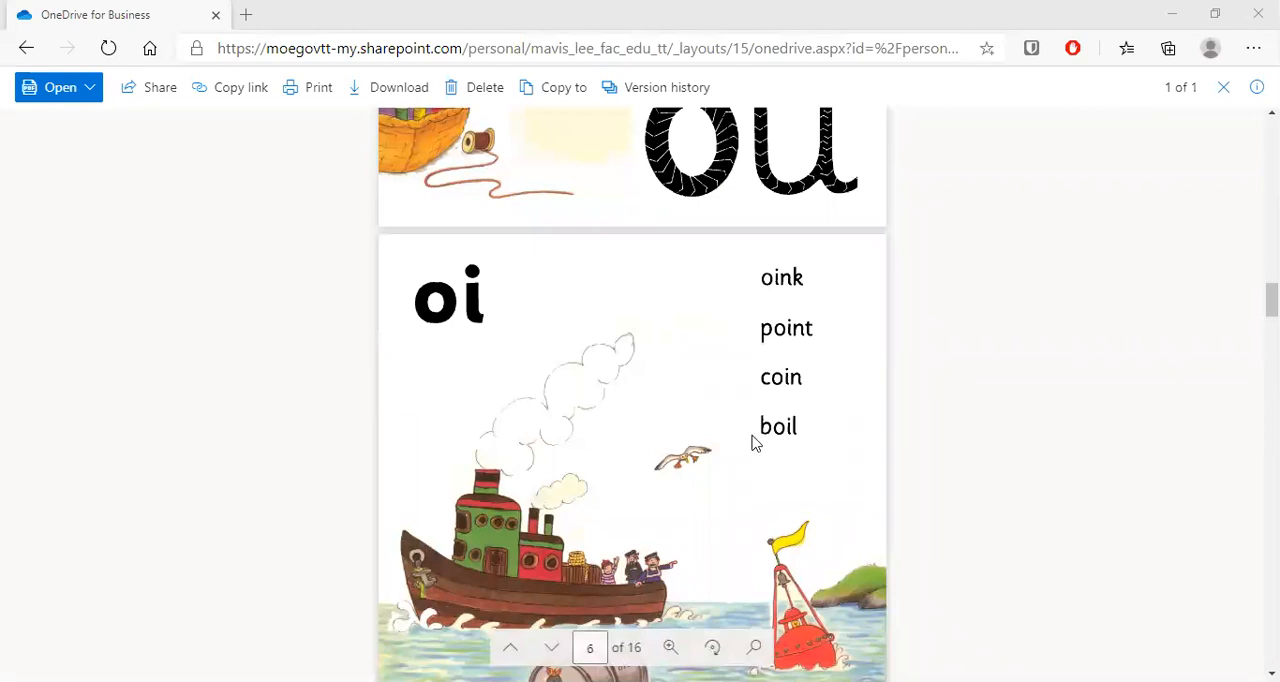
Step: Scroll down through the oil, ue and er pages of the PDF
scroll(down, 3)
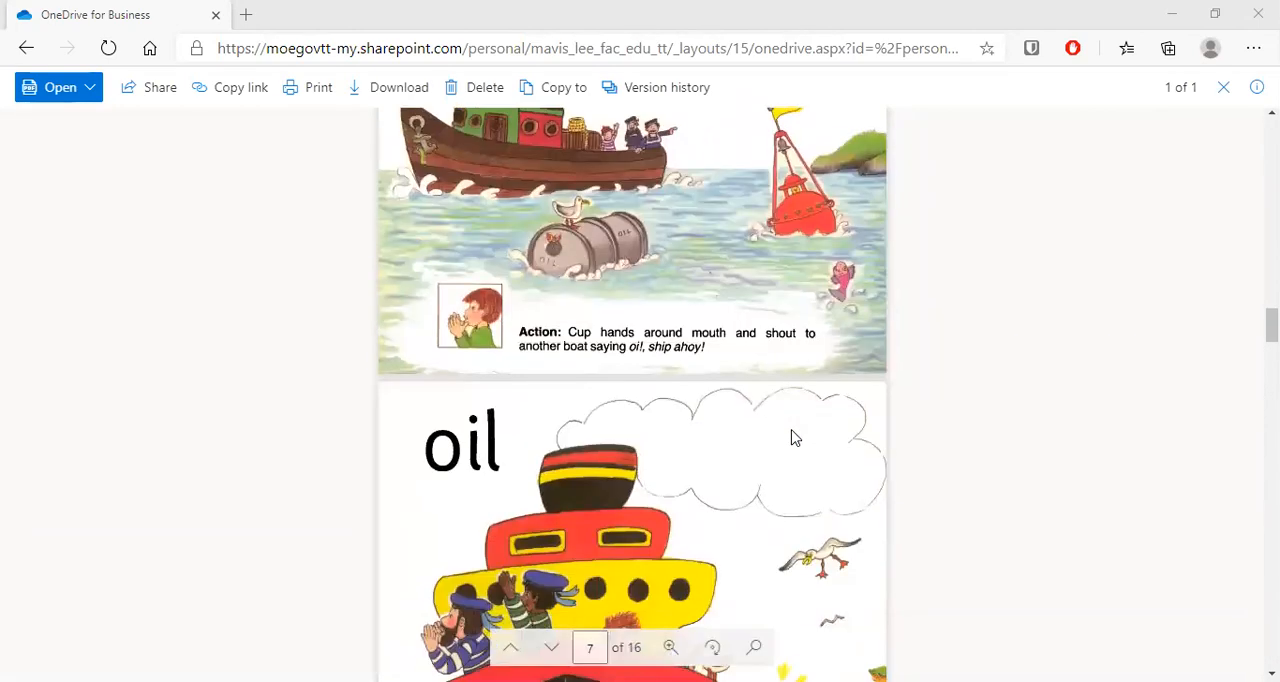
scroll(down, 3)
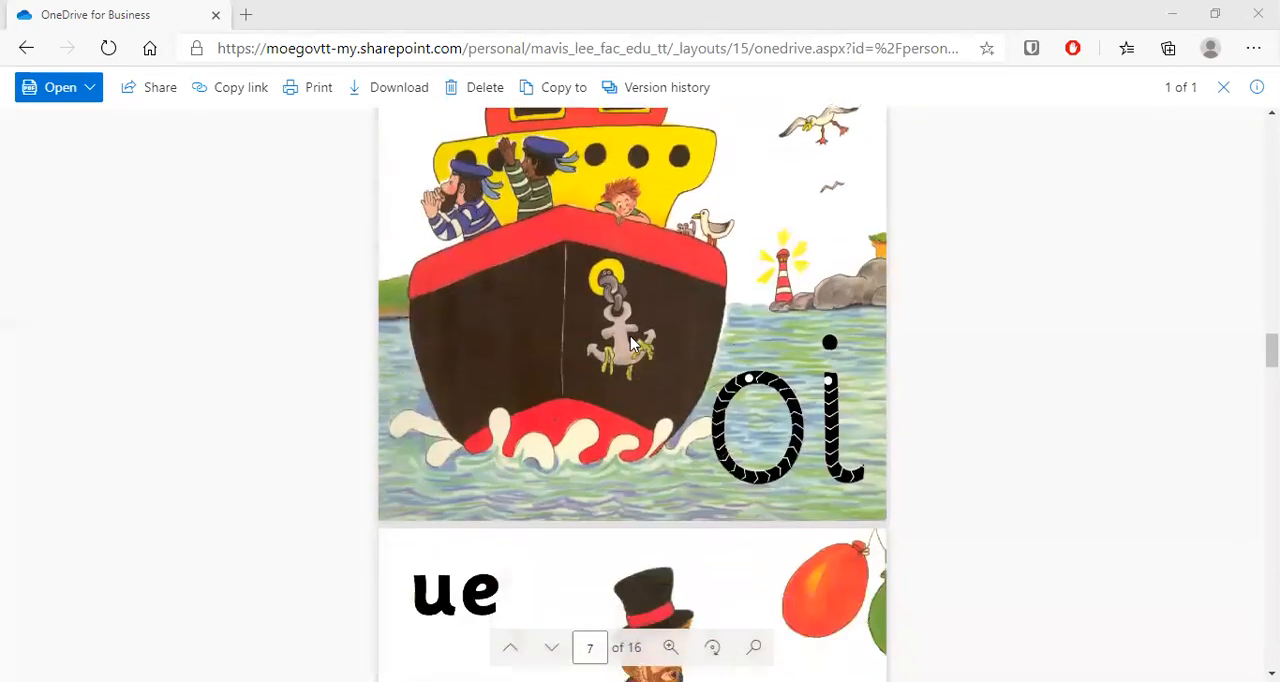
scroll(down, 3)
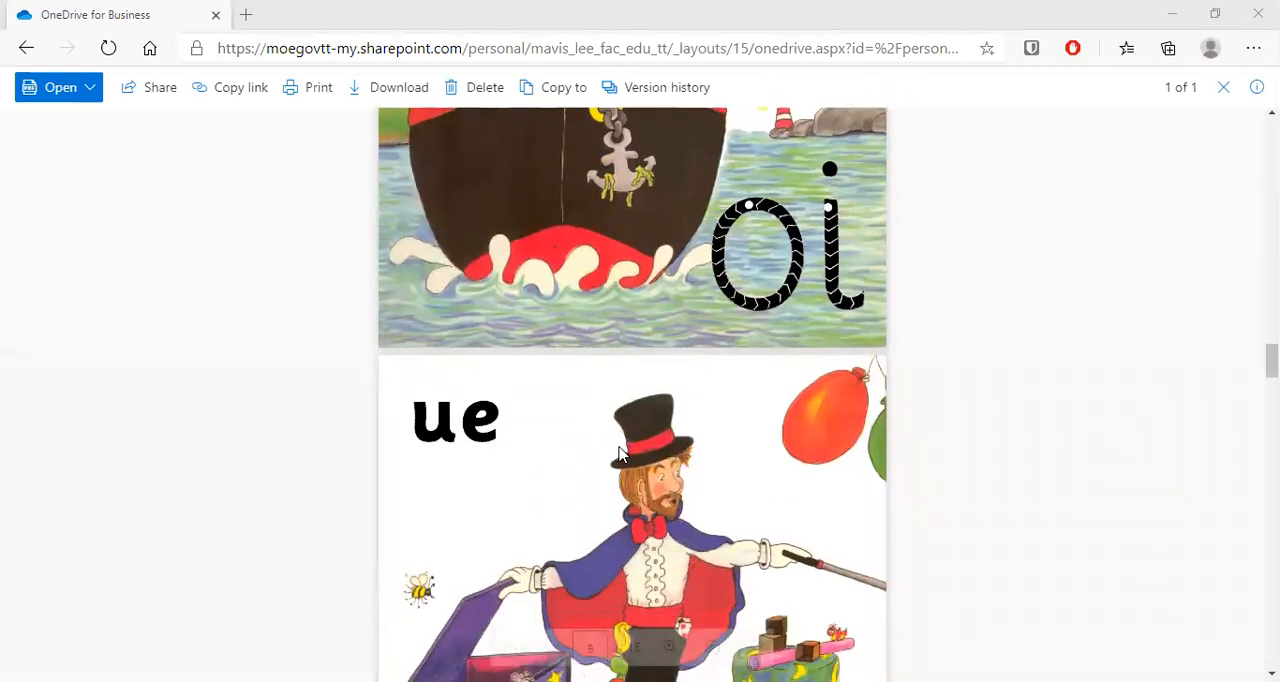
scroll(down, 3)
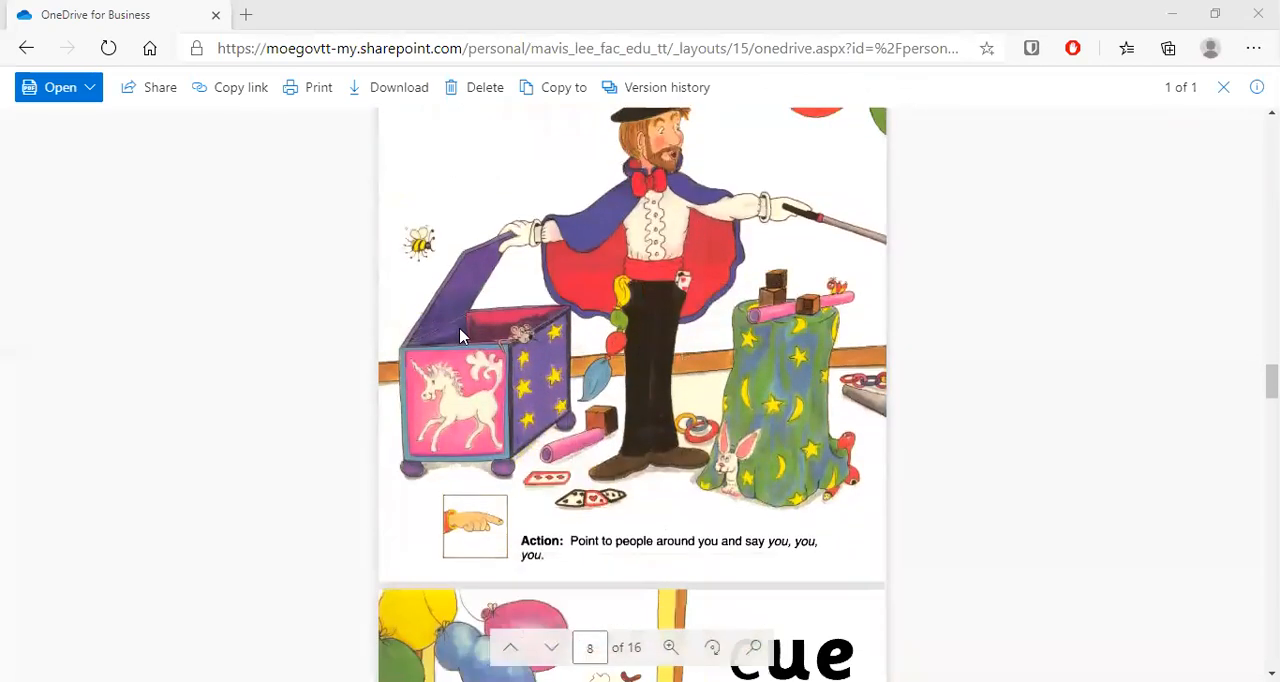
scroll(down, 3)
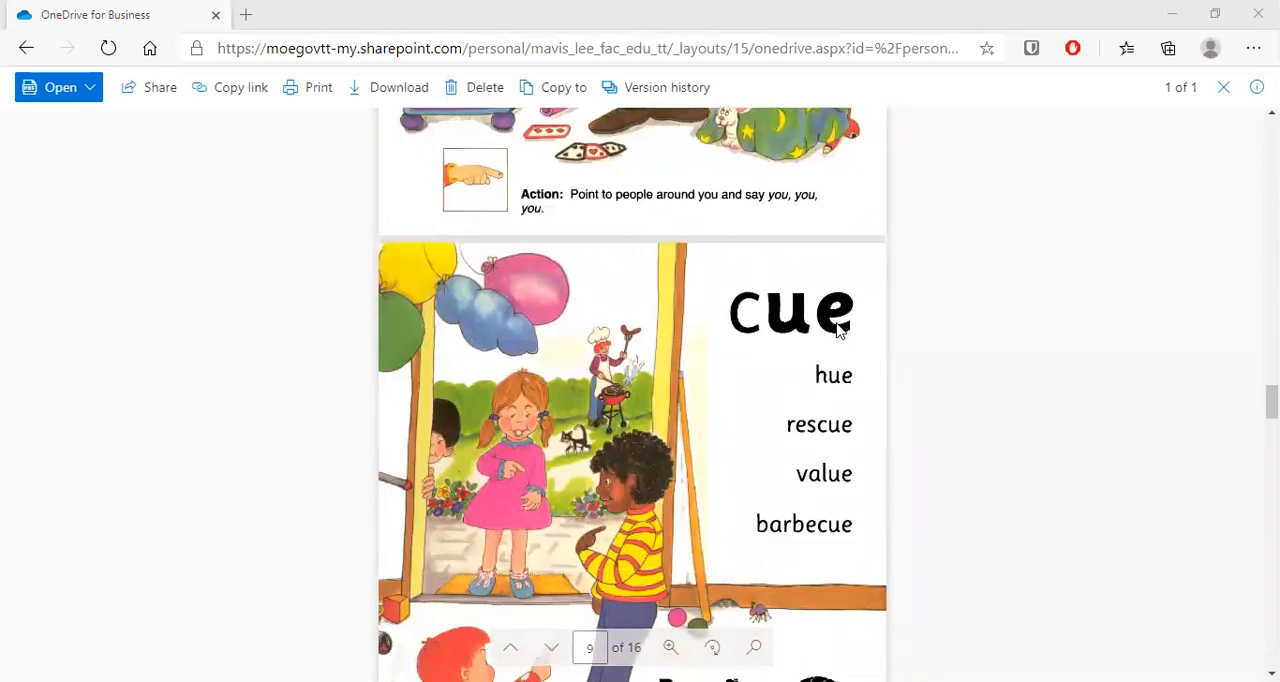
mouse_move(762, 432)
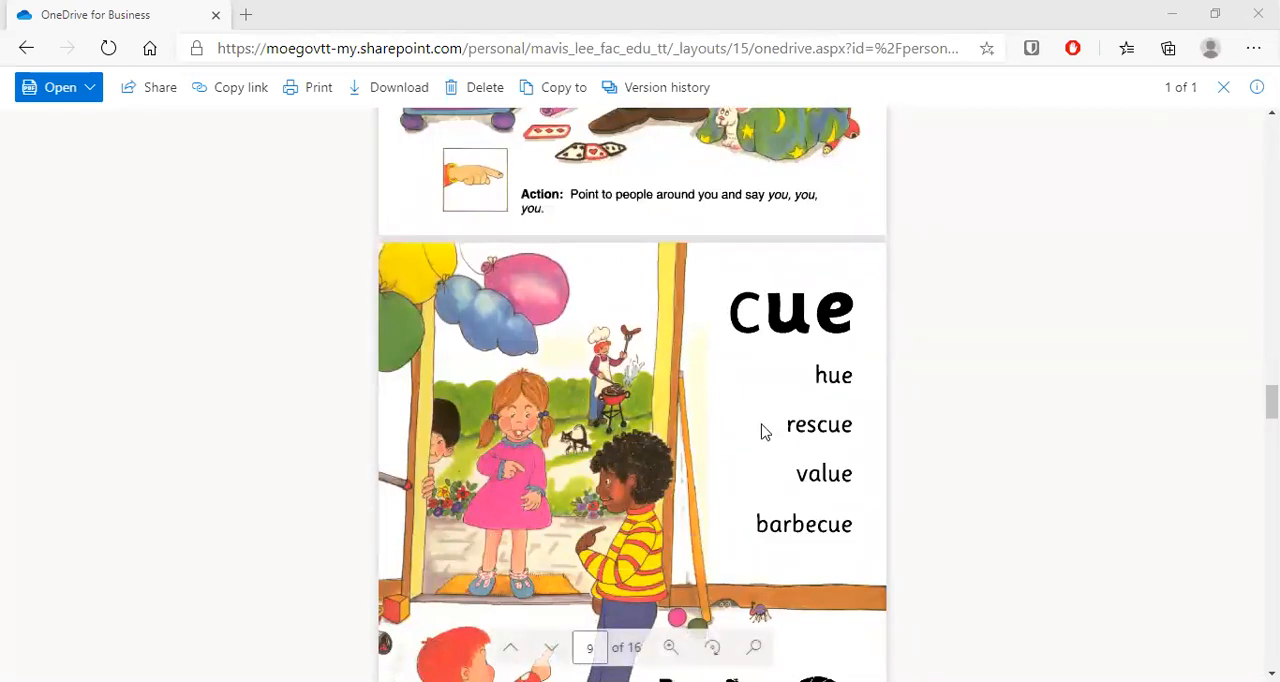
mouse_move(808, 482)
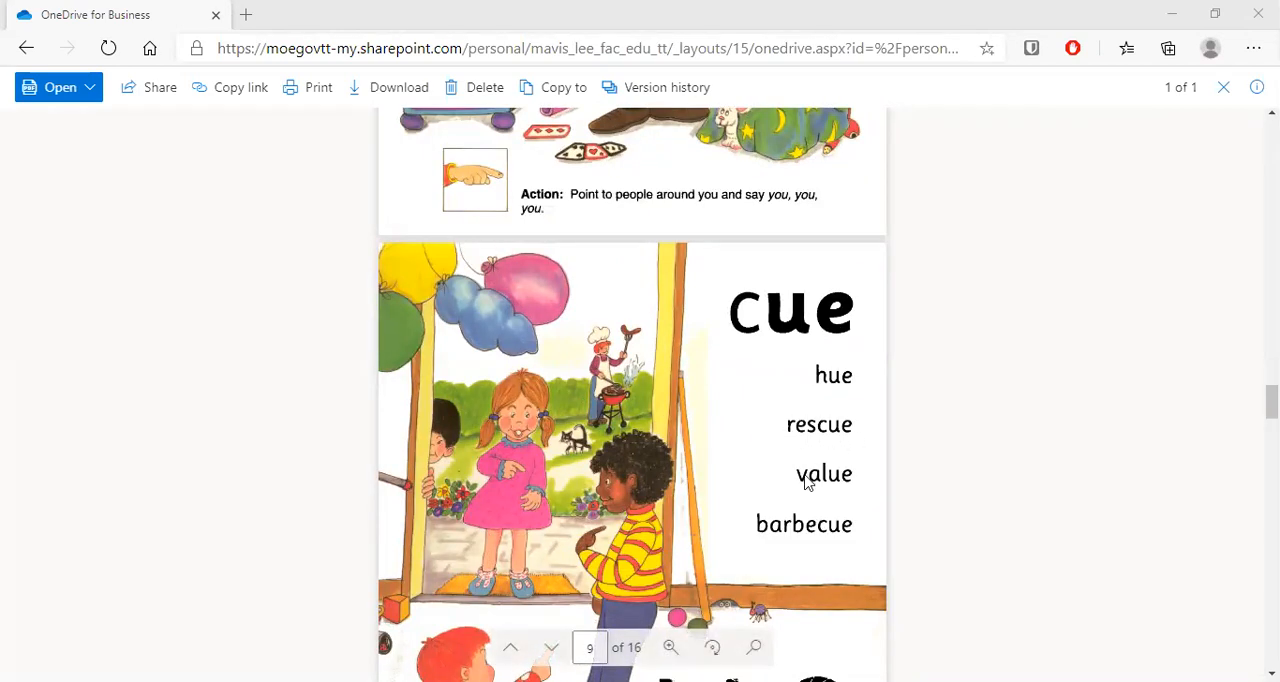
mouse_move(810, 532)
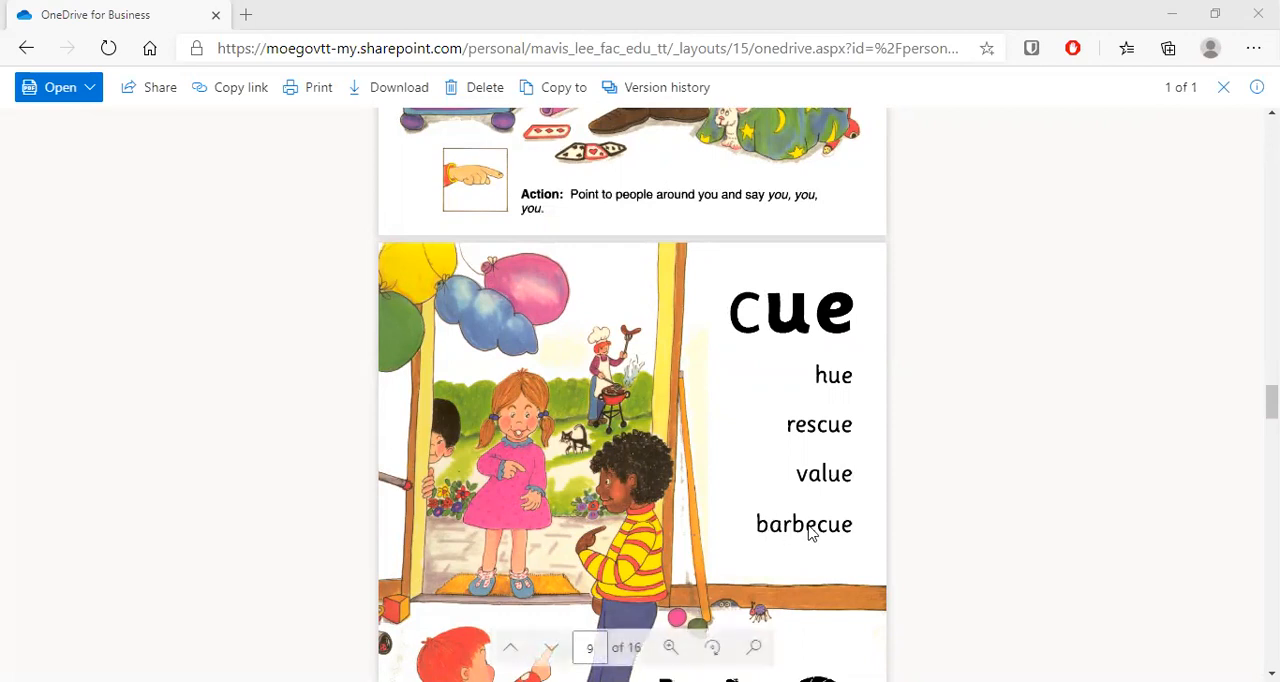
Step: Continue scrolling to page 12, the ar page with art, park, start and car
scroll(down, 3)
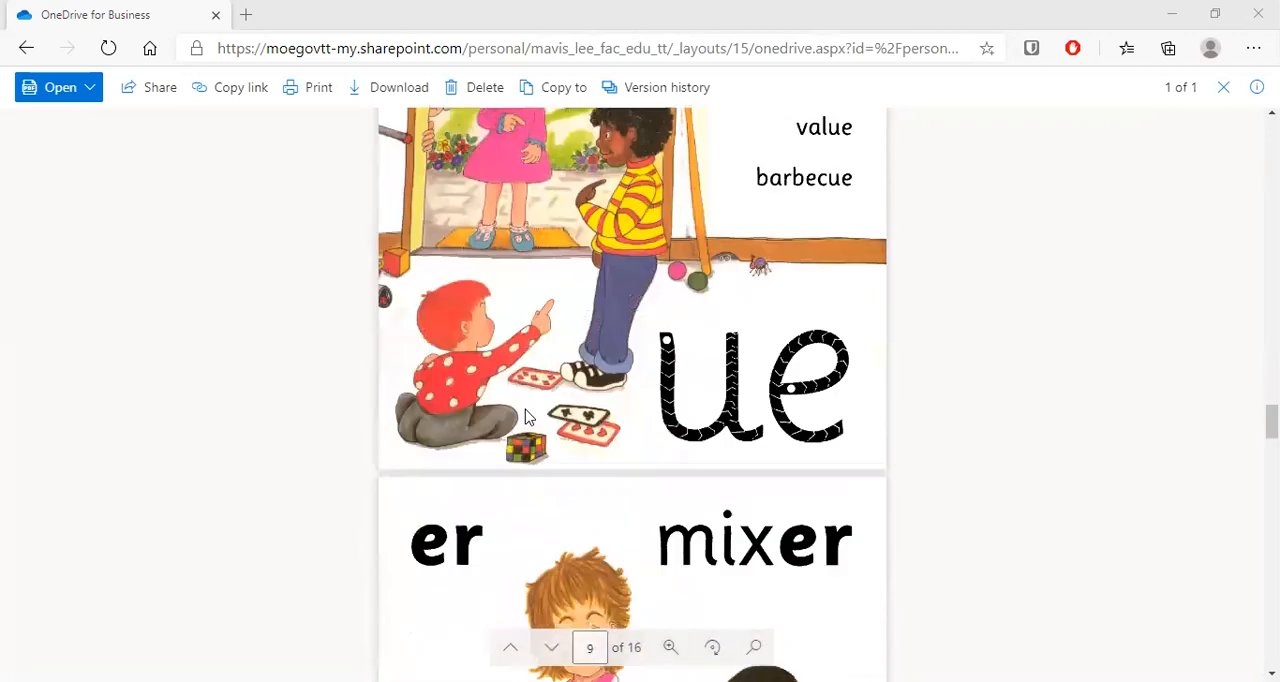
scroll(down, 3)
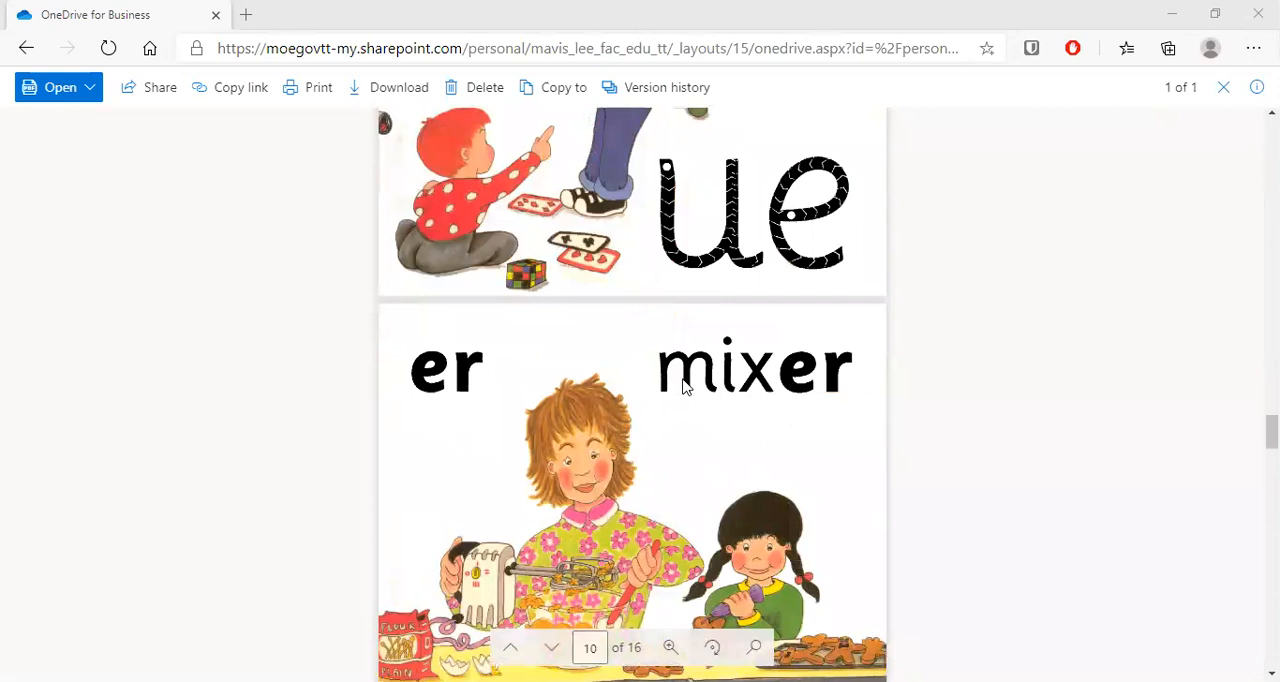
scroll(down, 3)
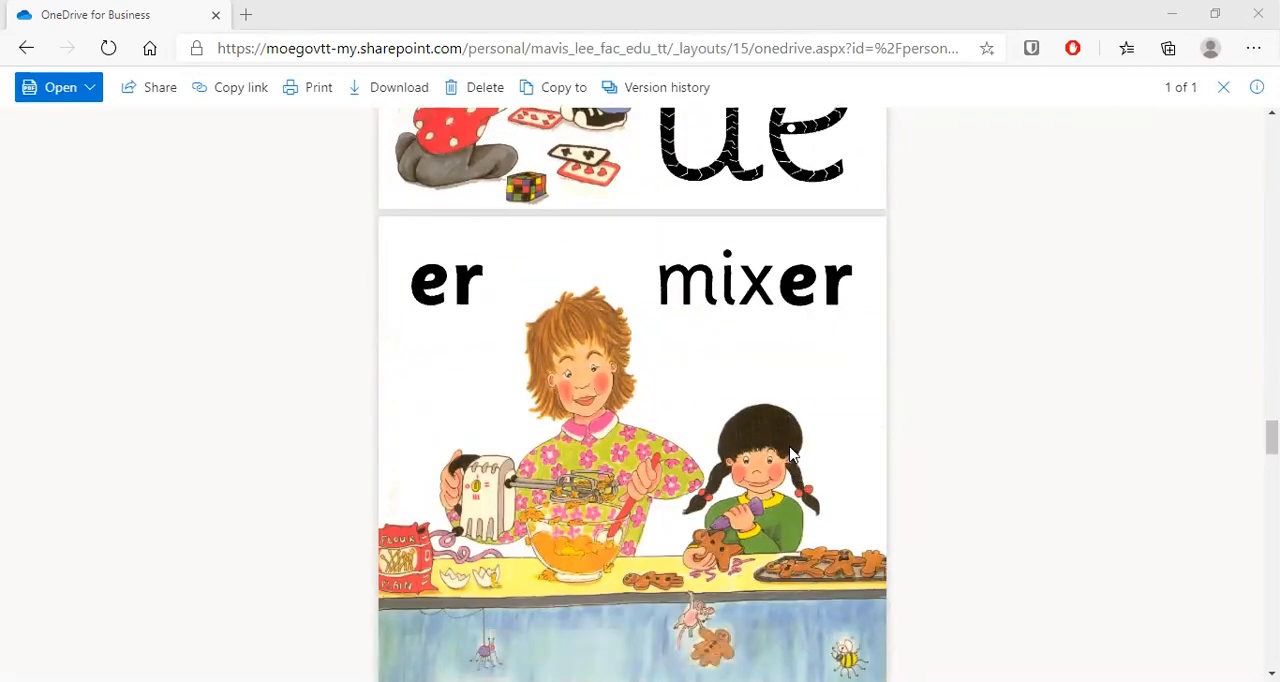
scroll(down, 3)
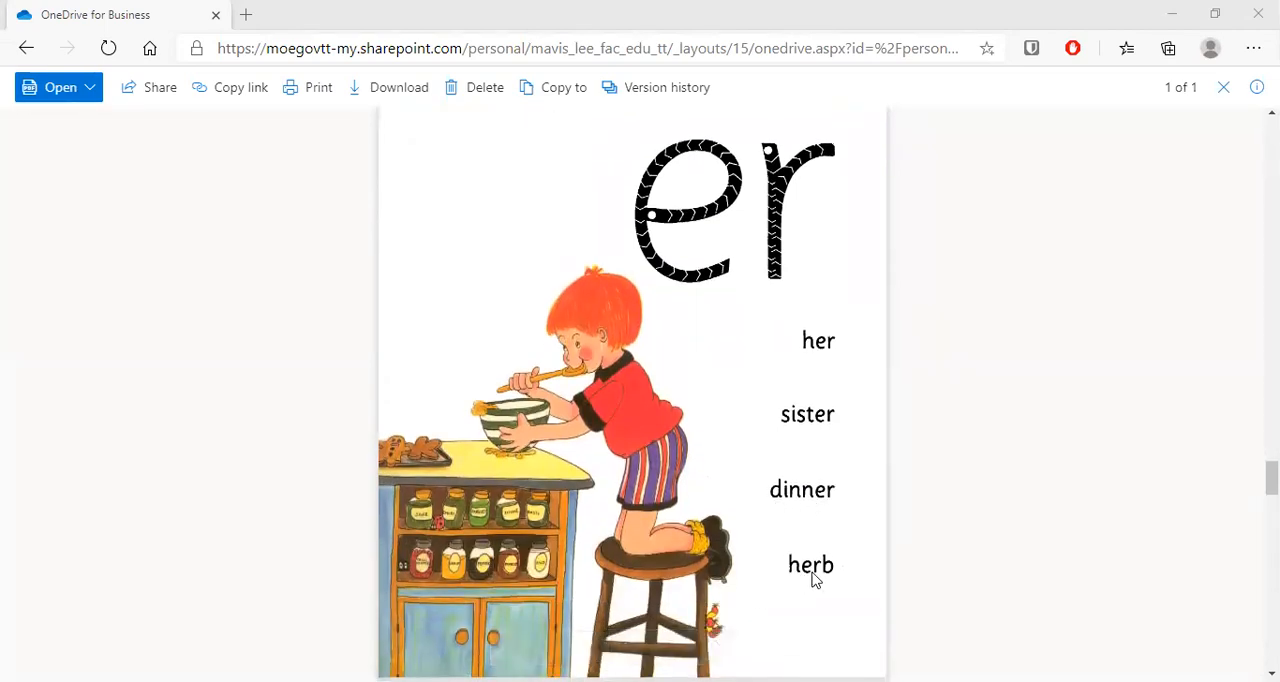
scroll(down, 3)
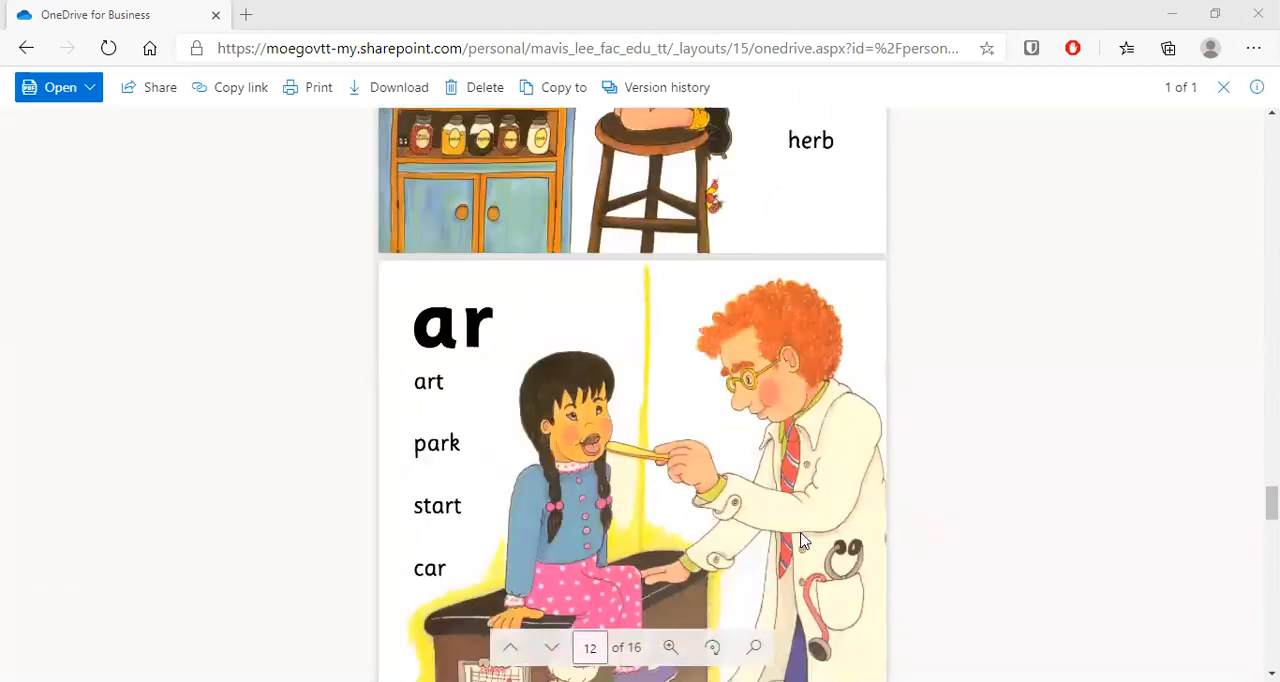
Step: Scroll past the ar illustration with 'arm' to page 14's pink word list and beach picture
scroll(down, 3)
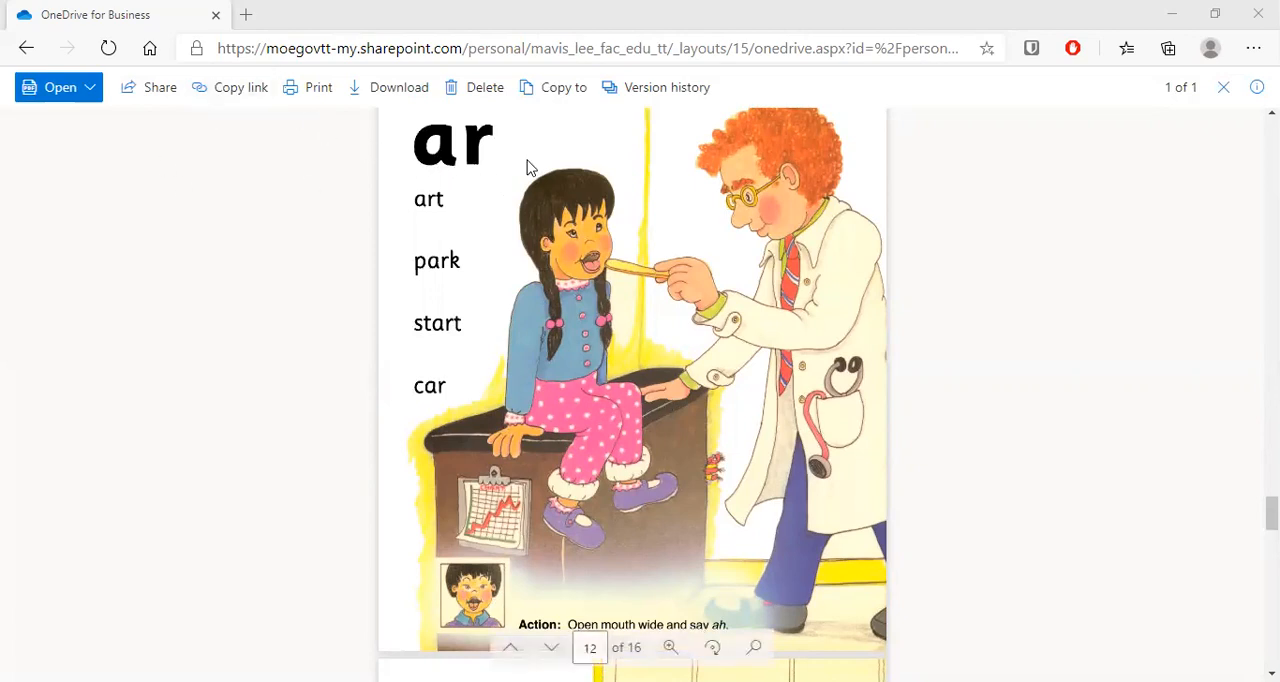
mouse_move(452, 208)
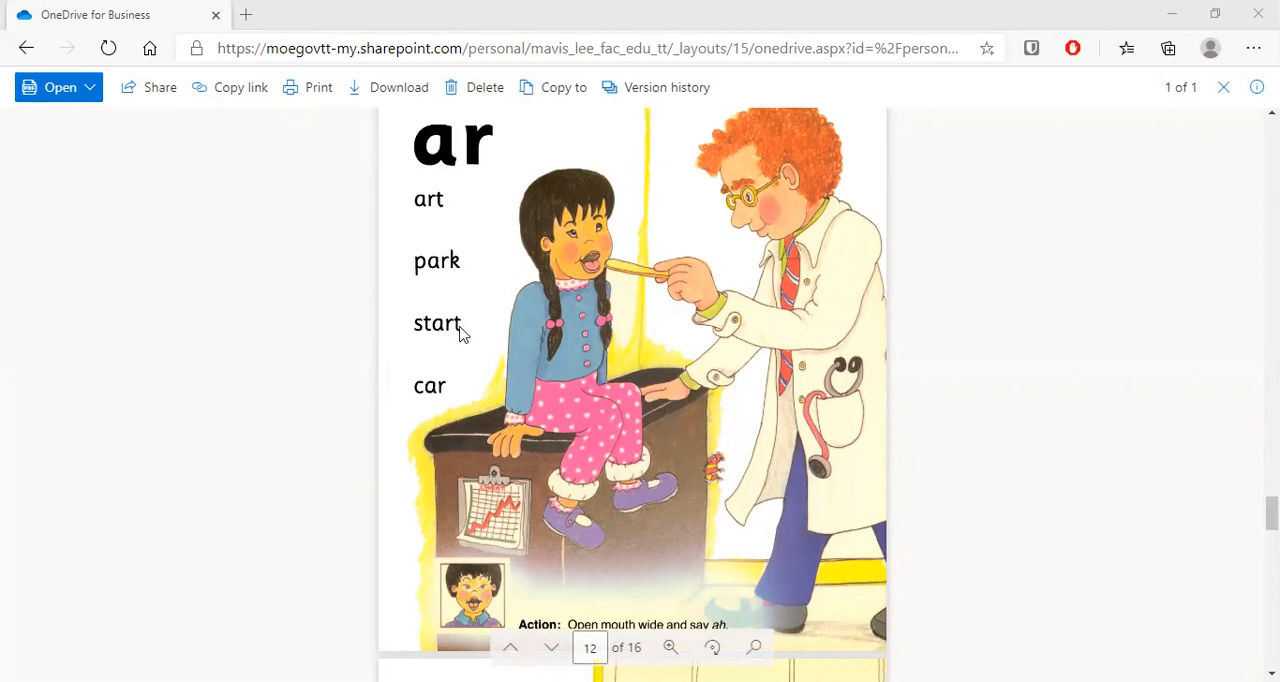
mouse_move(404, 412)
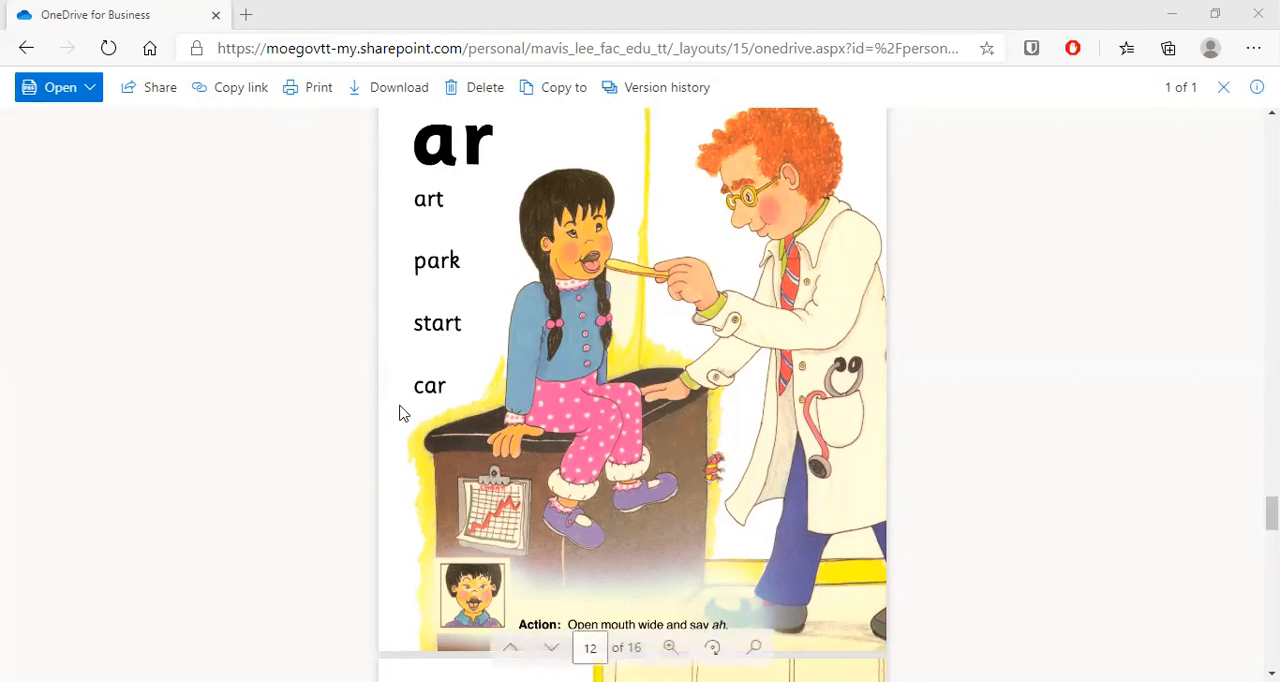
mouse_move(532, 398)
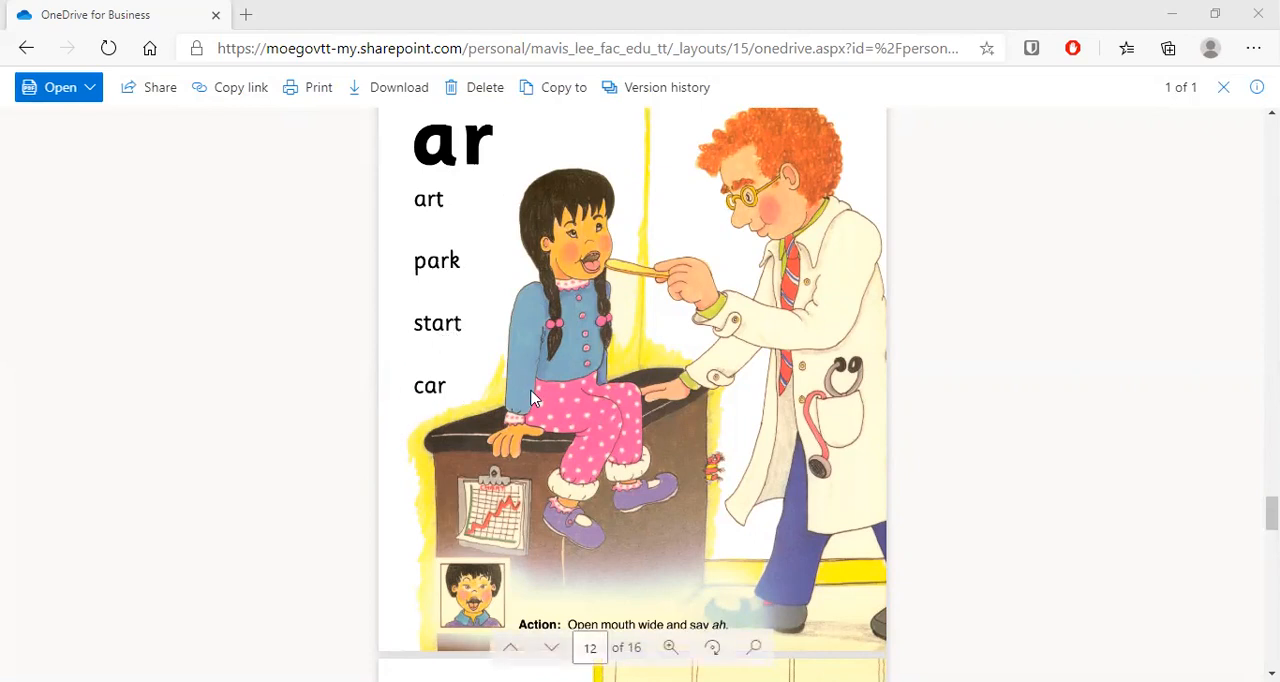
scroll(down, 3)
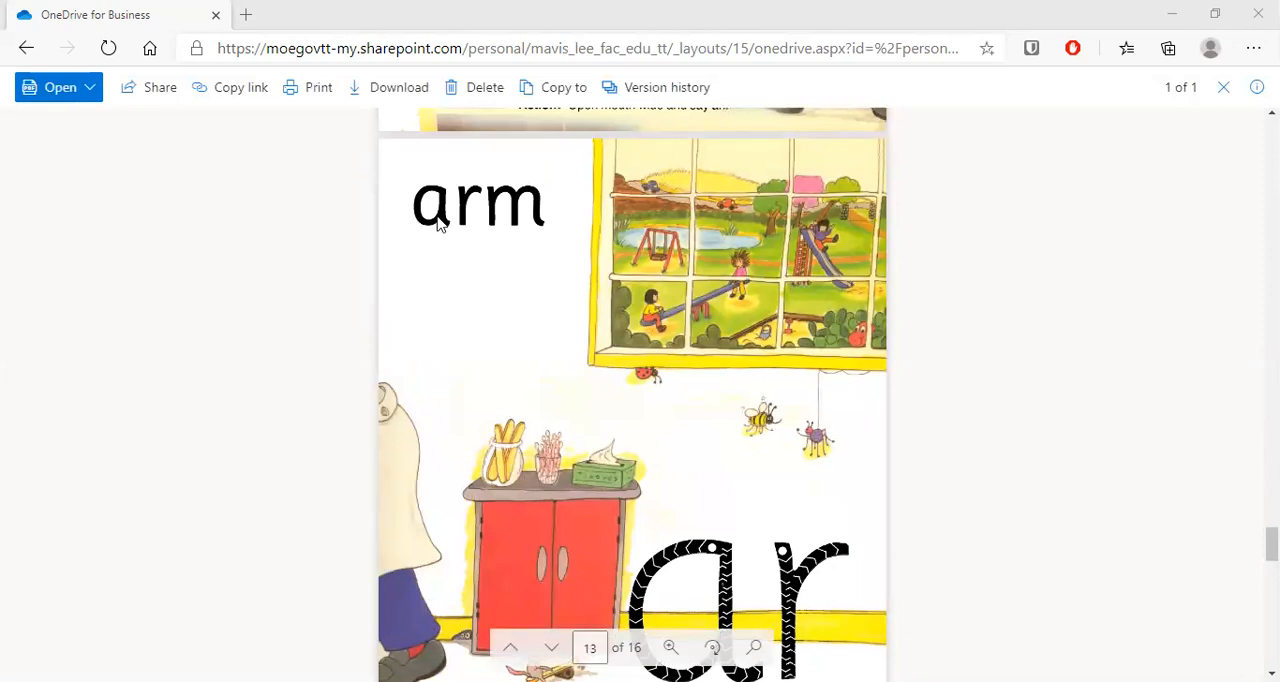
mouse_move(532, 226)
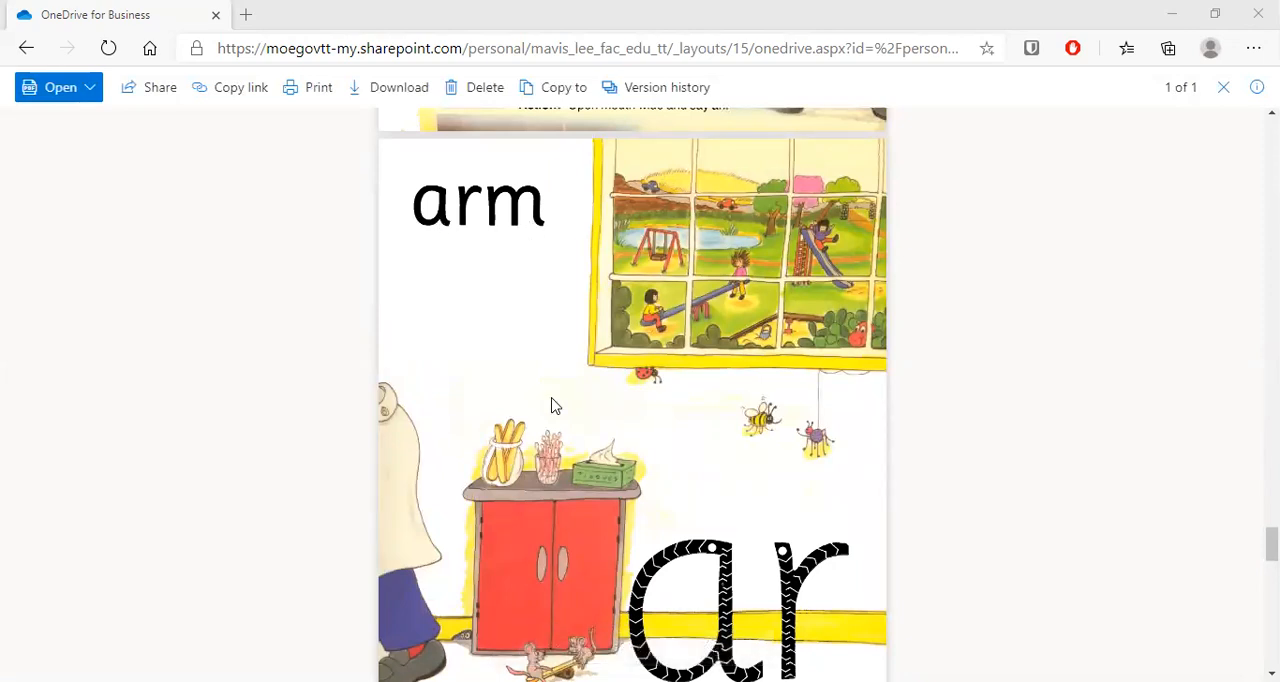
scroll(down, 3)
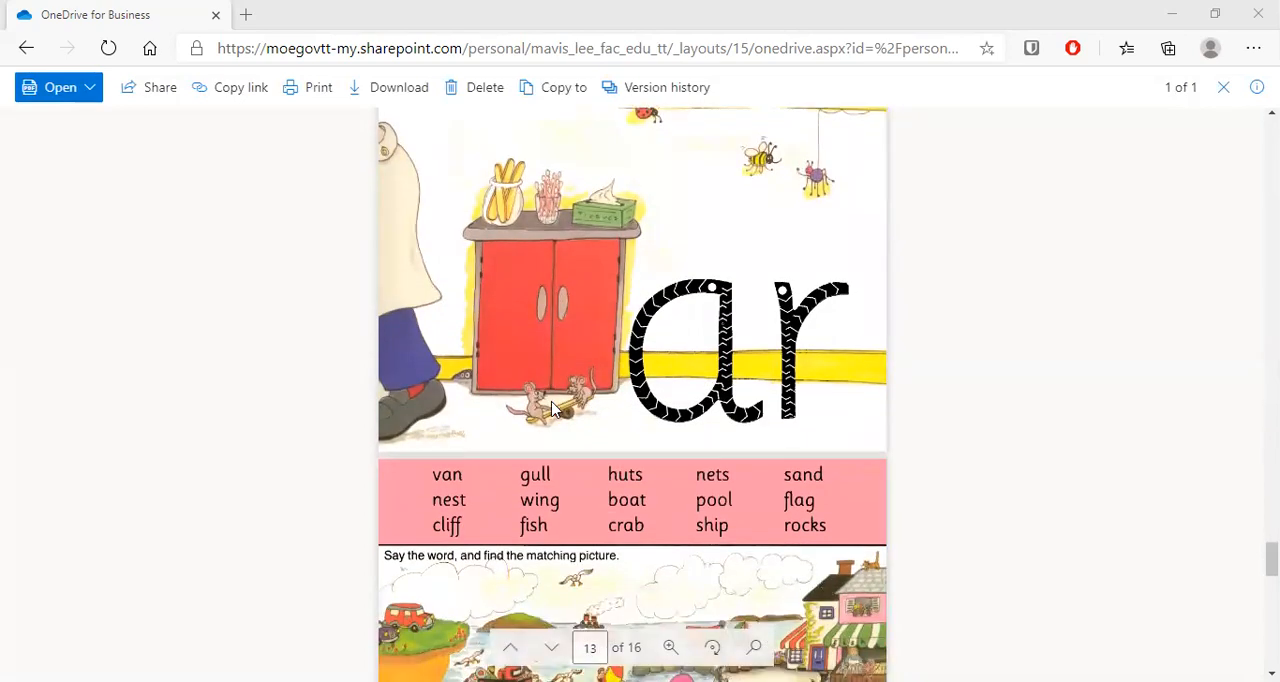
scroll(down, 3)
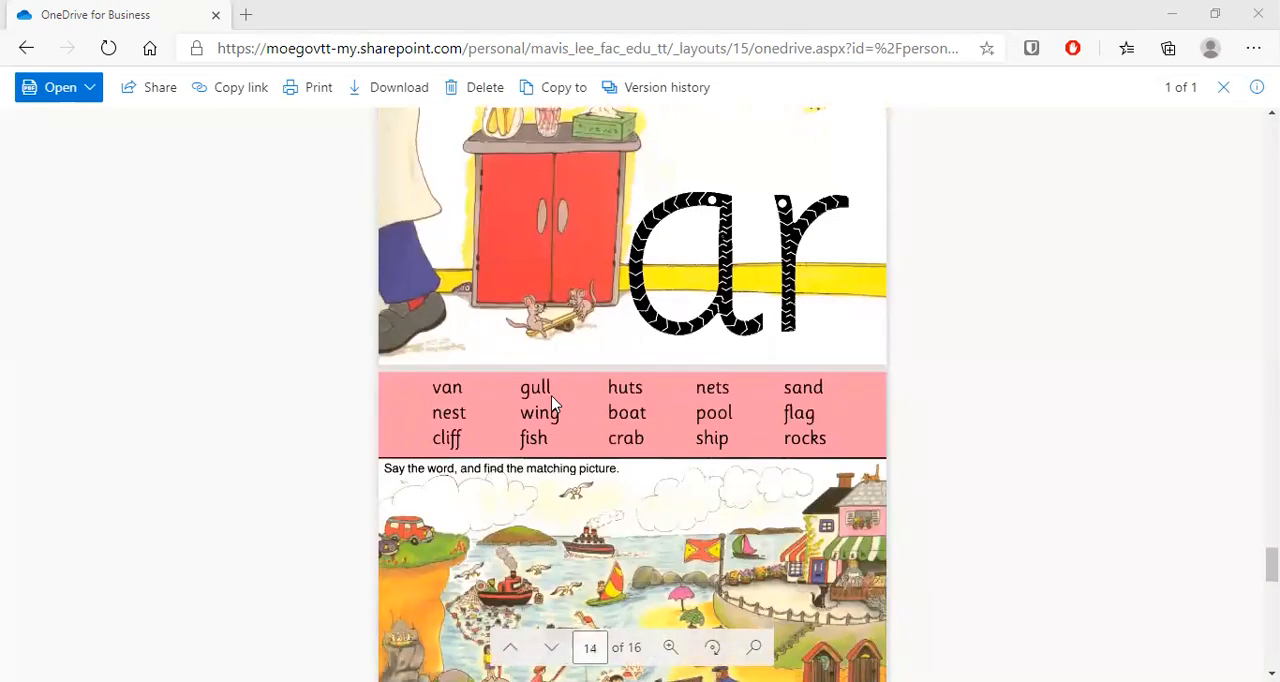
Step: Scroll slightly so the whole beach scene and both pink word lists fit on screen
scroll(down, 3)
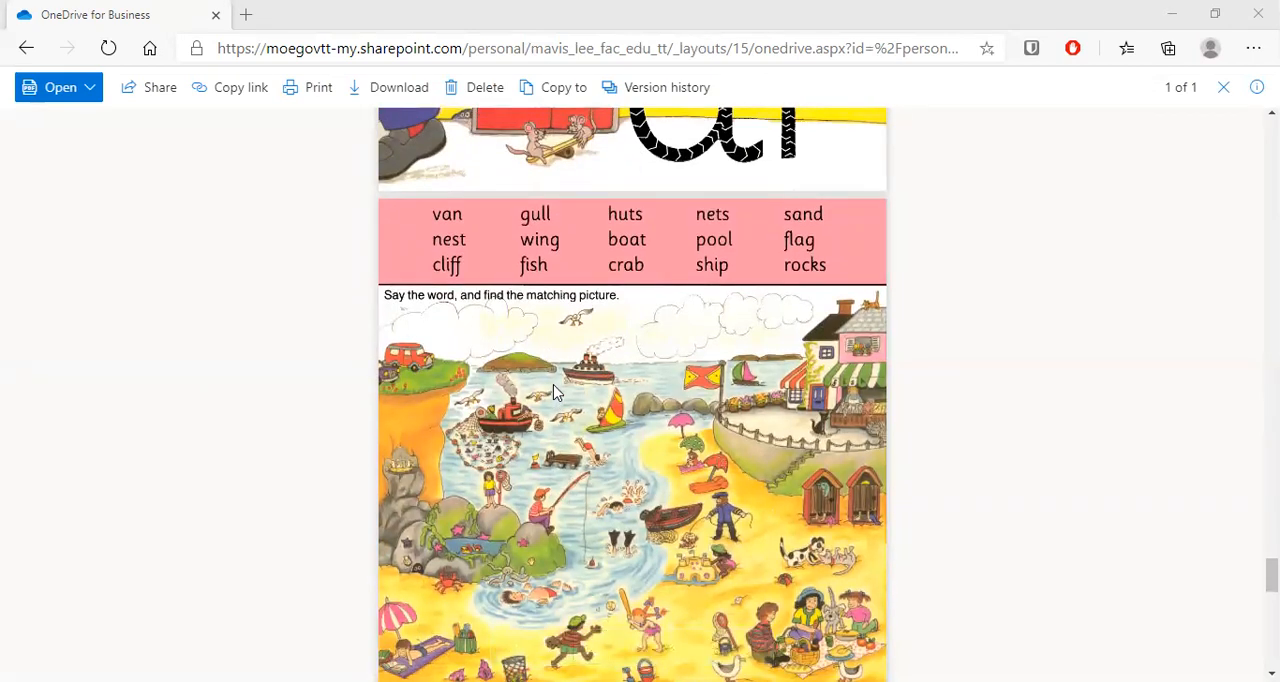
scroll(down, 3)
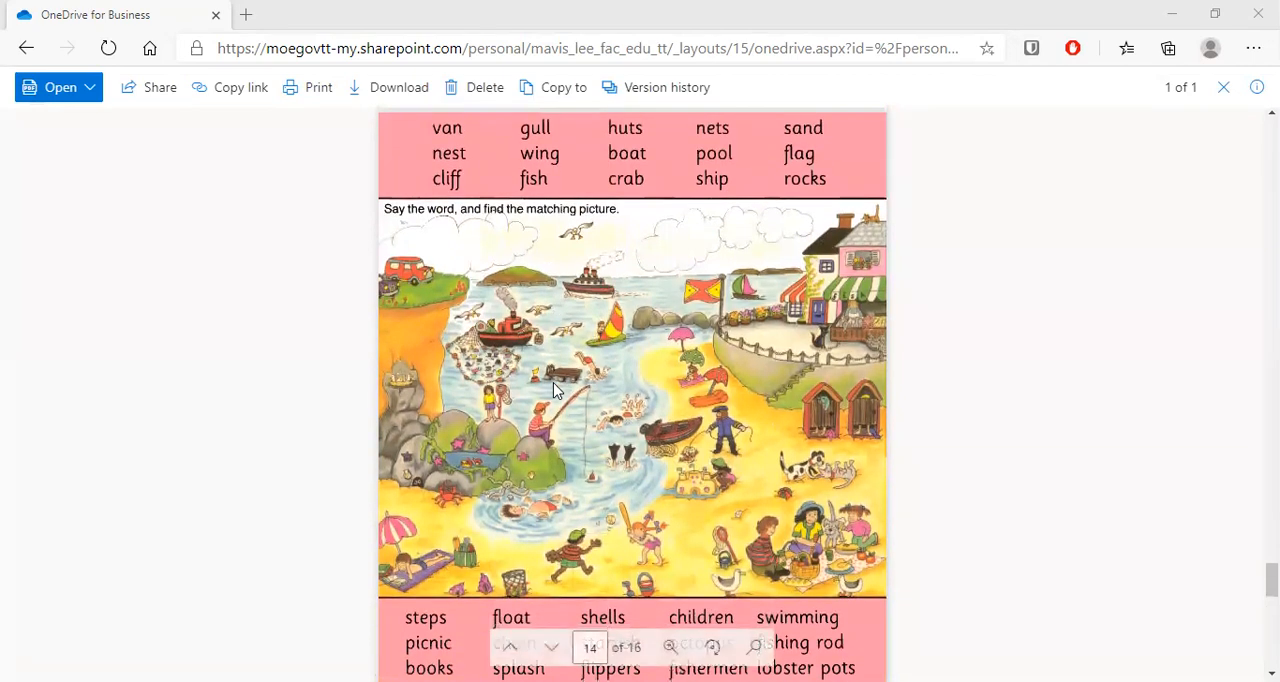
mouse_move(1036, 184)
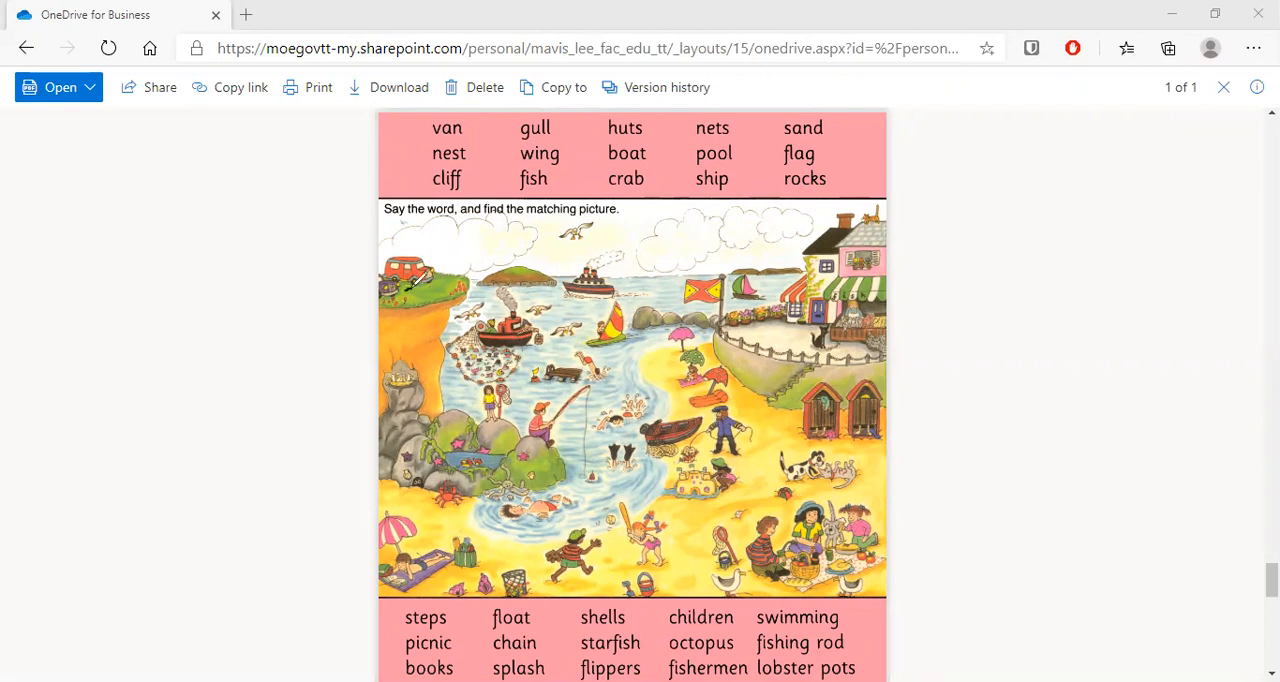
Step: Circle the van in the beach picture with black pen ink
drag(410, 230, 420, 270)
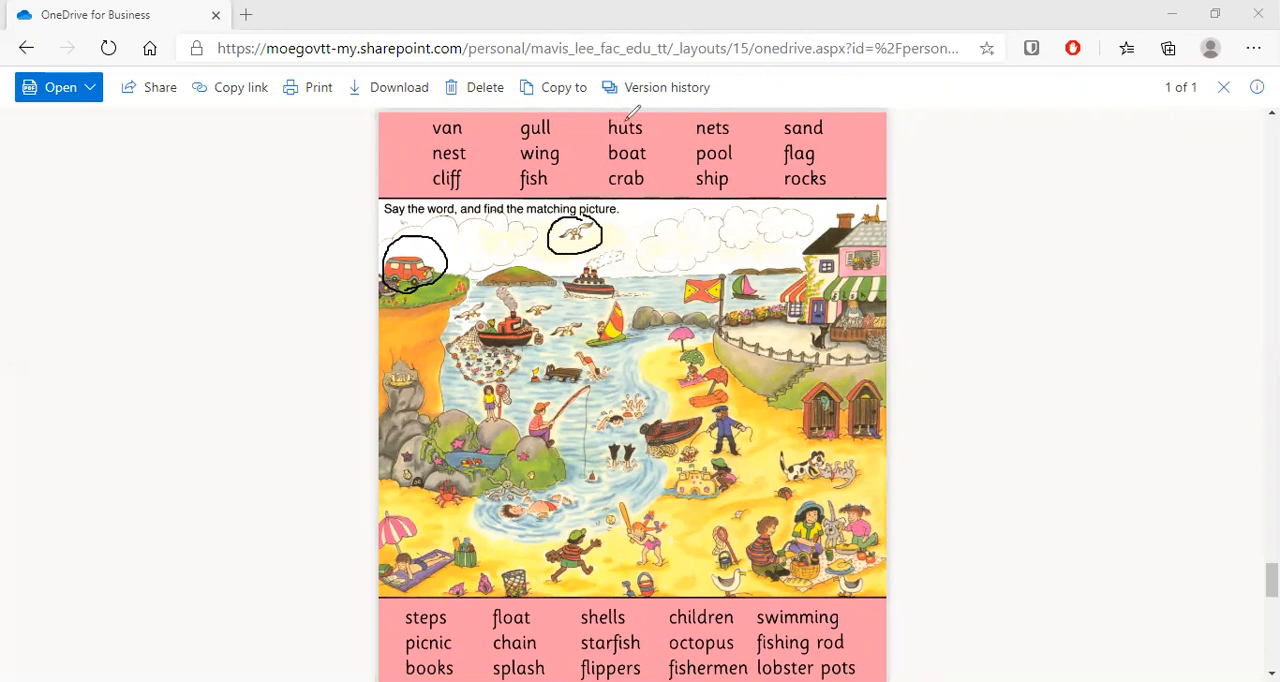
mouse_move(832, 250)
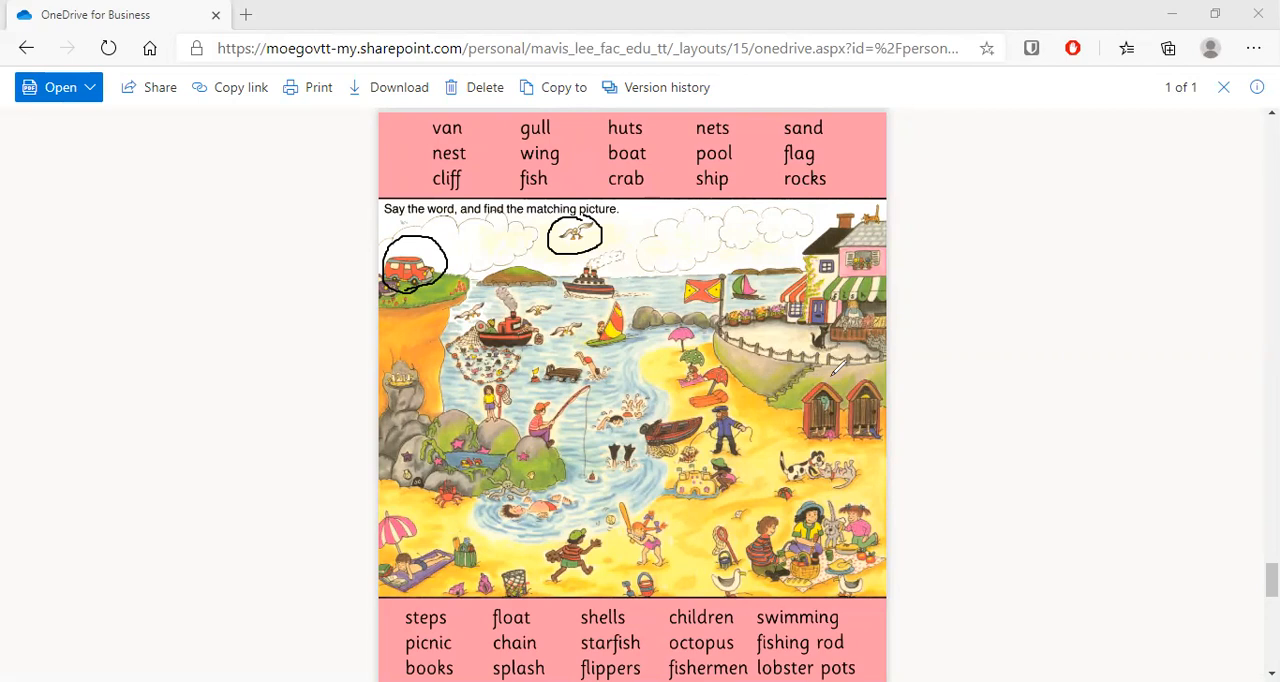
mouse_move(836, 368)
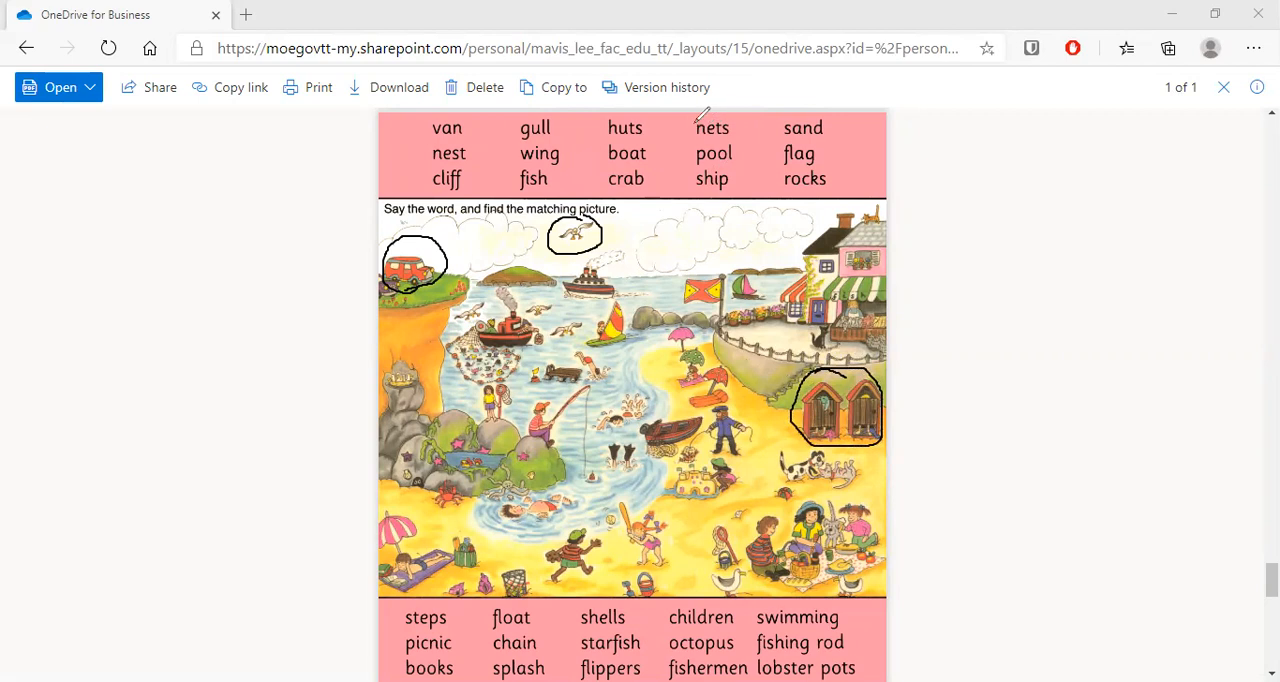
mouse_move(584, 296)
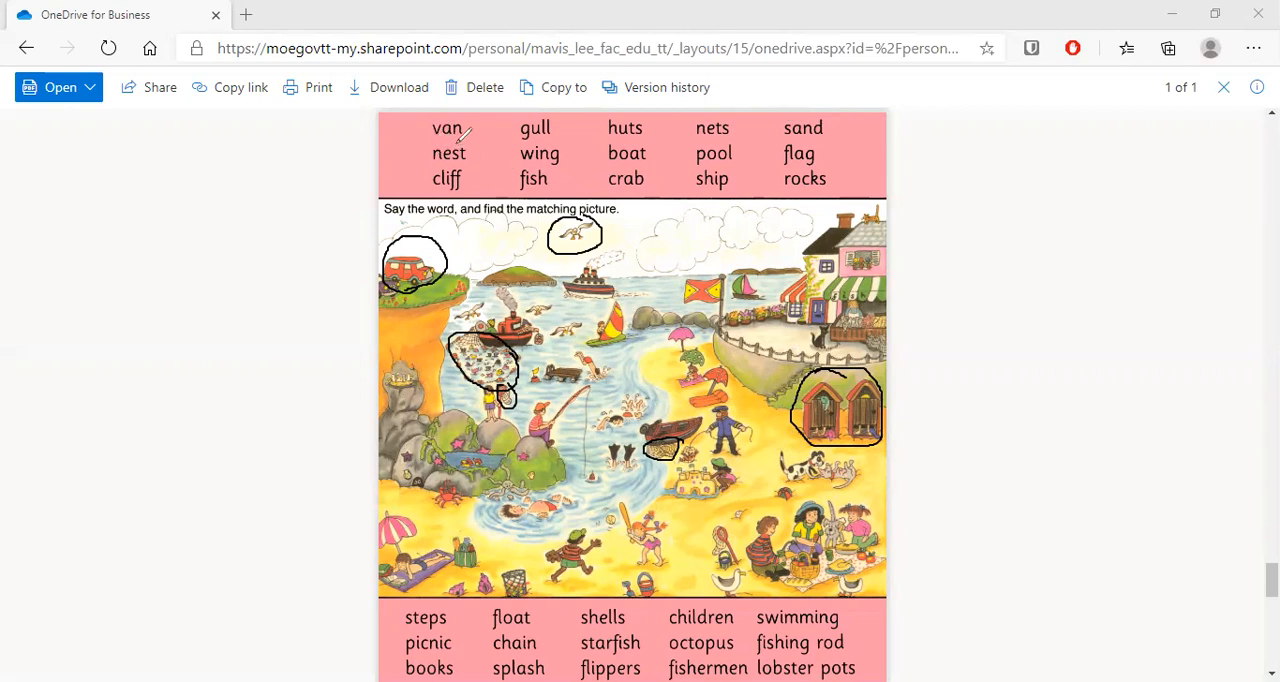
mouse_move(490, 130)
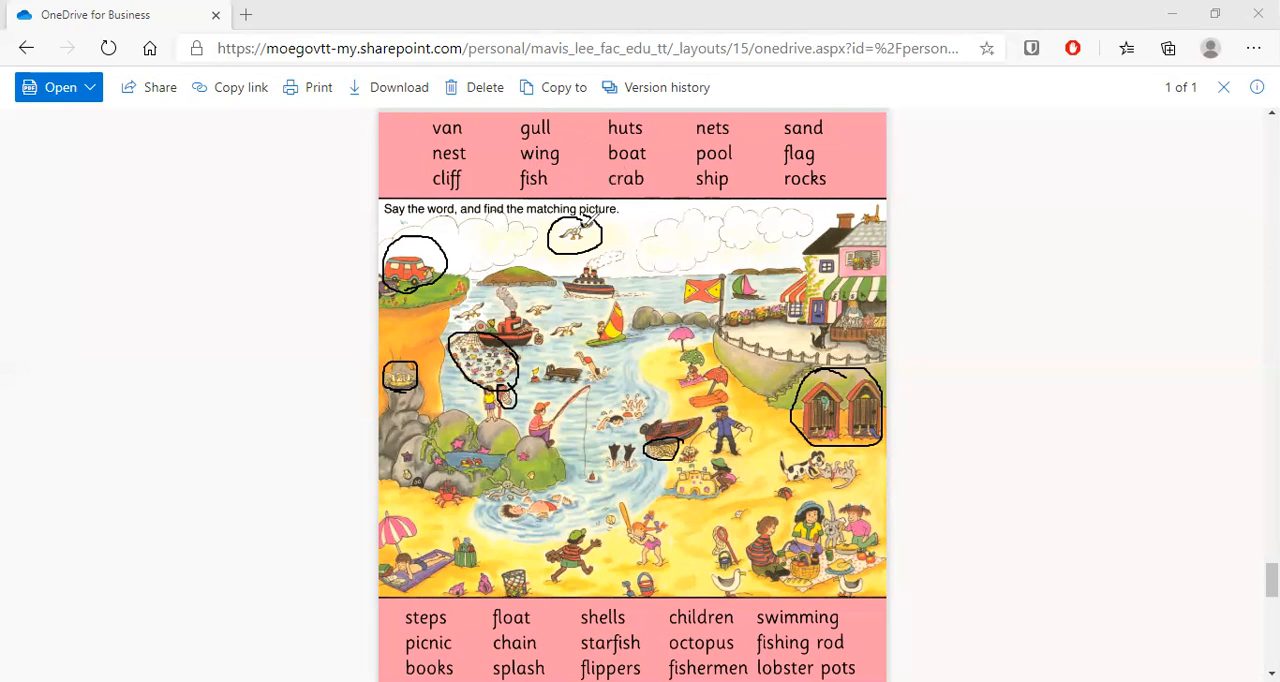
mouse_move(590, 218)
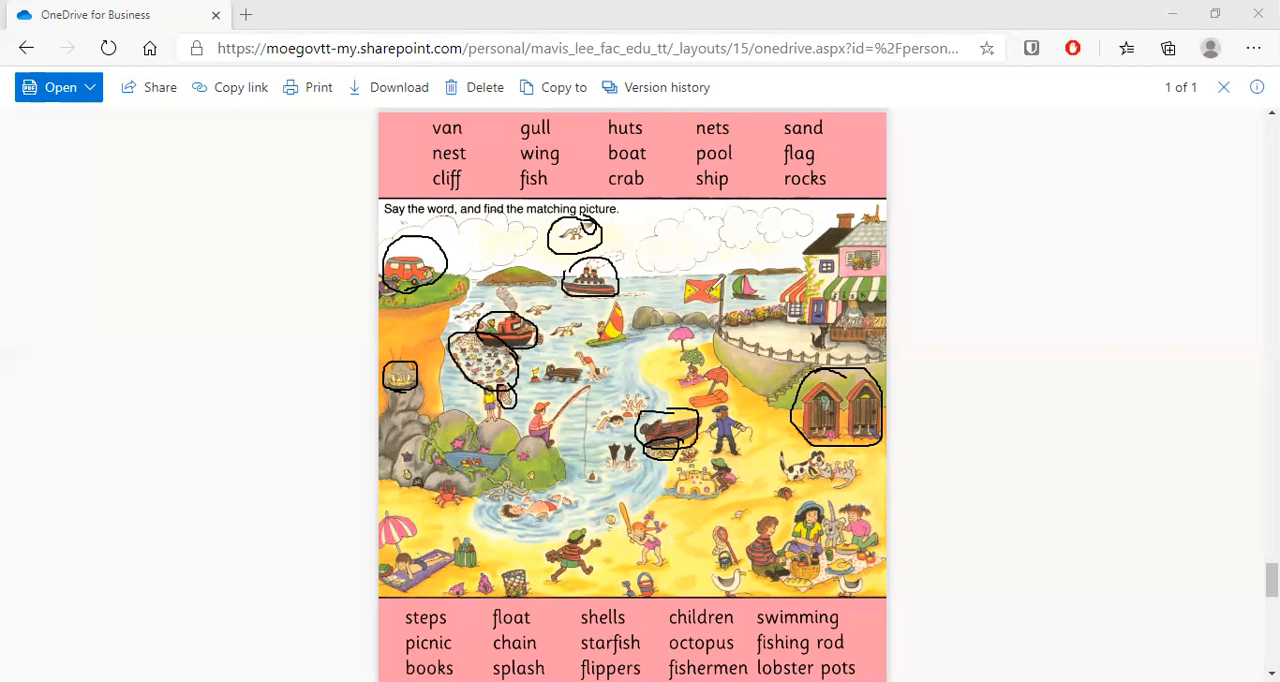
mouse_move(504, 490)
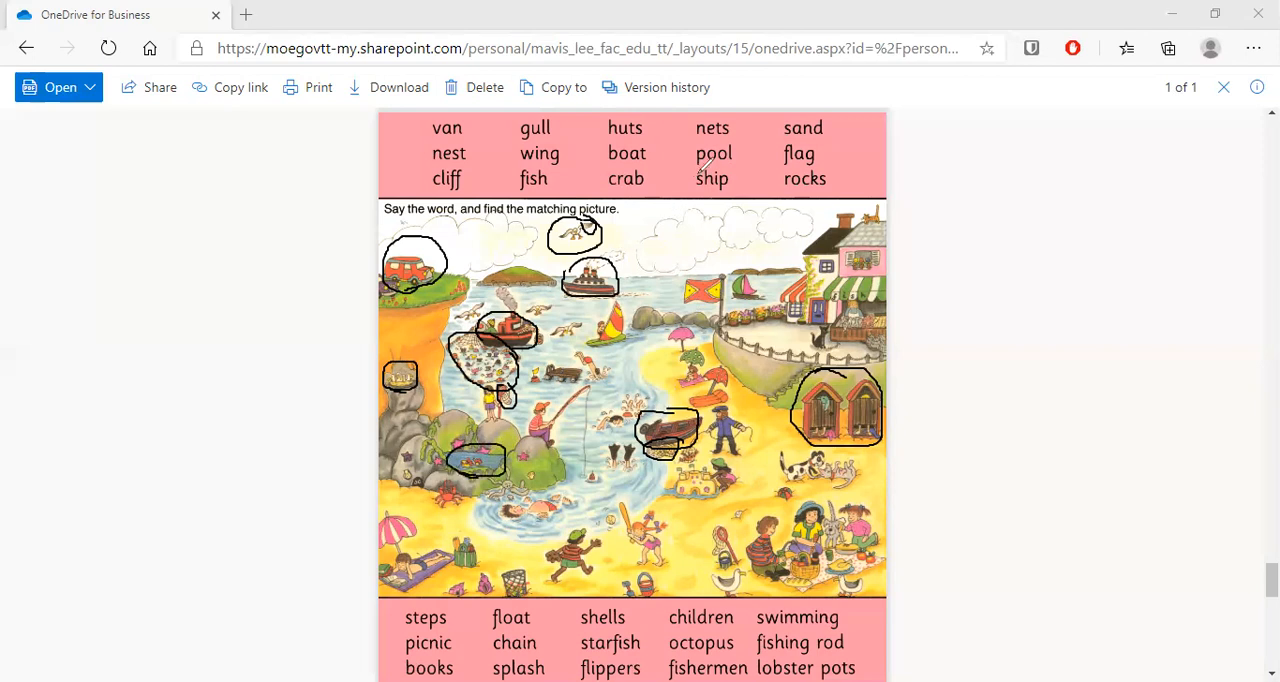
mouse_move(700, 170)
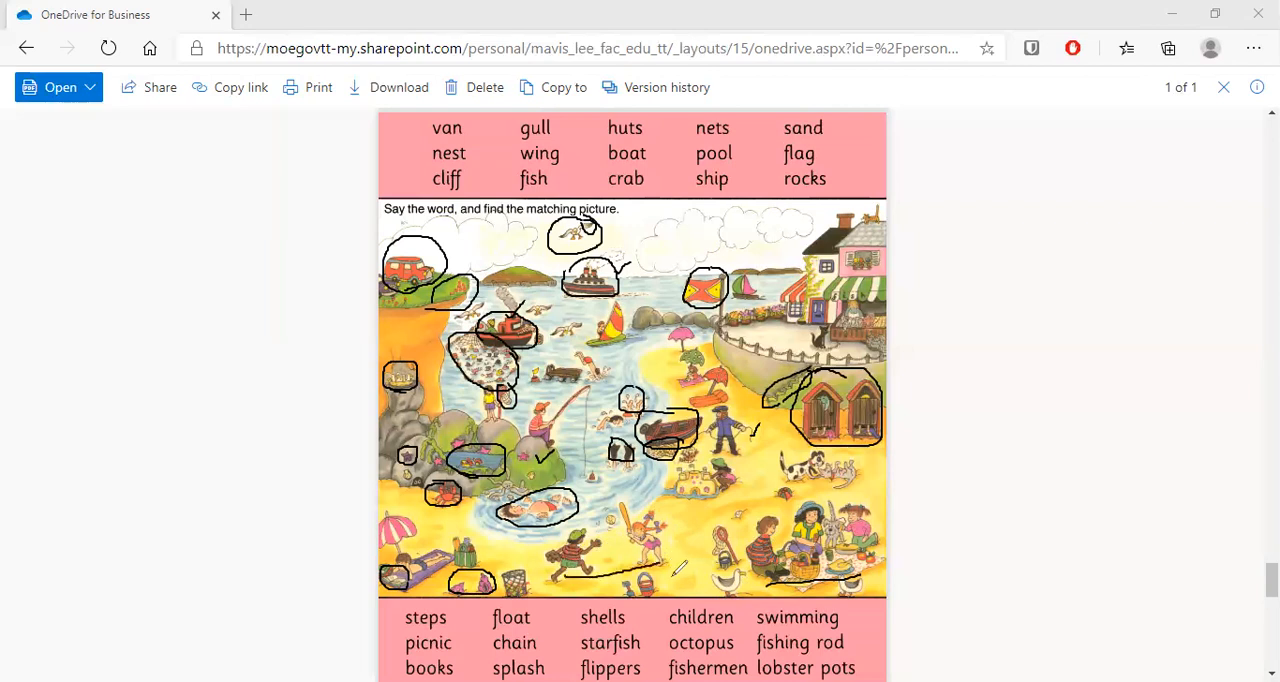
mouse_move(690, 636)
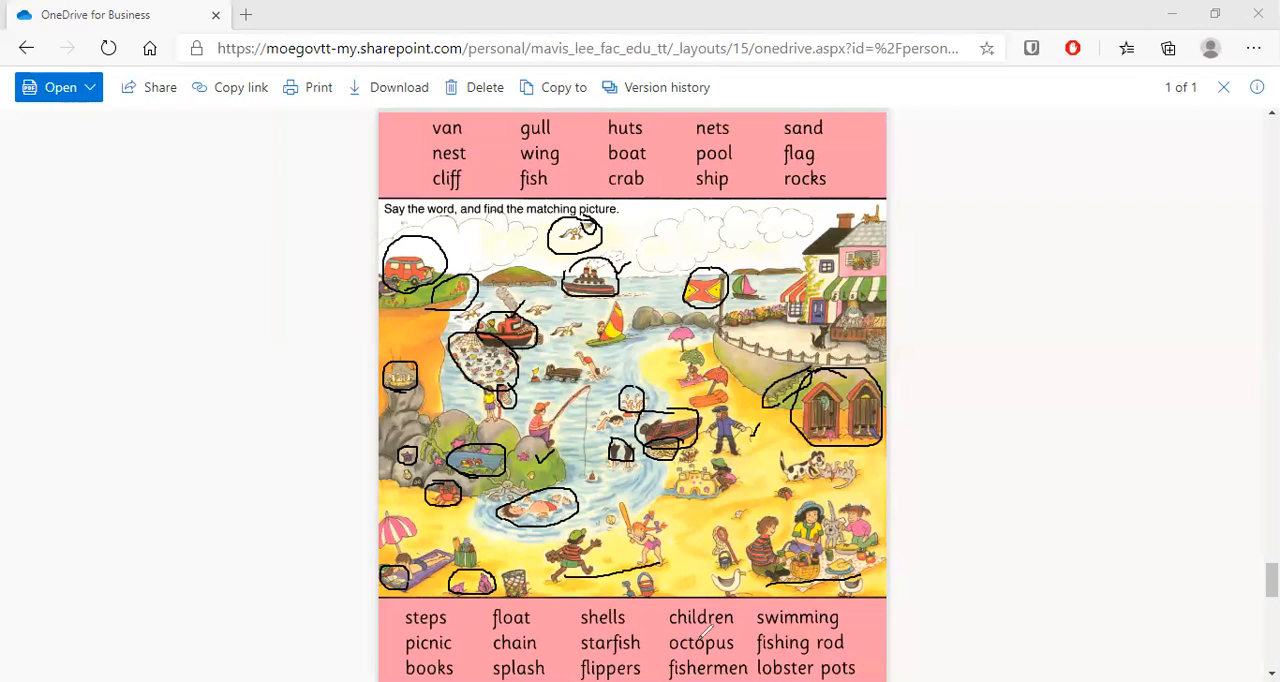
mouse_move(704, 632)
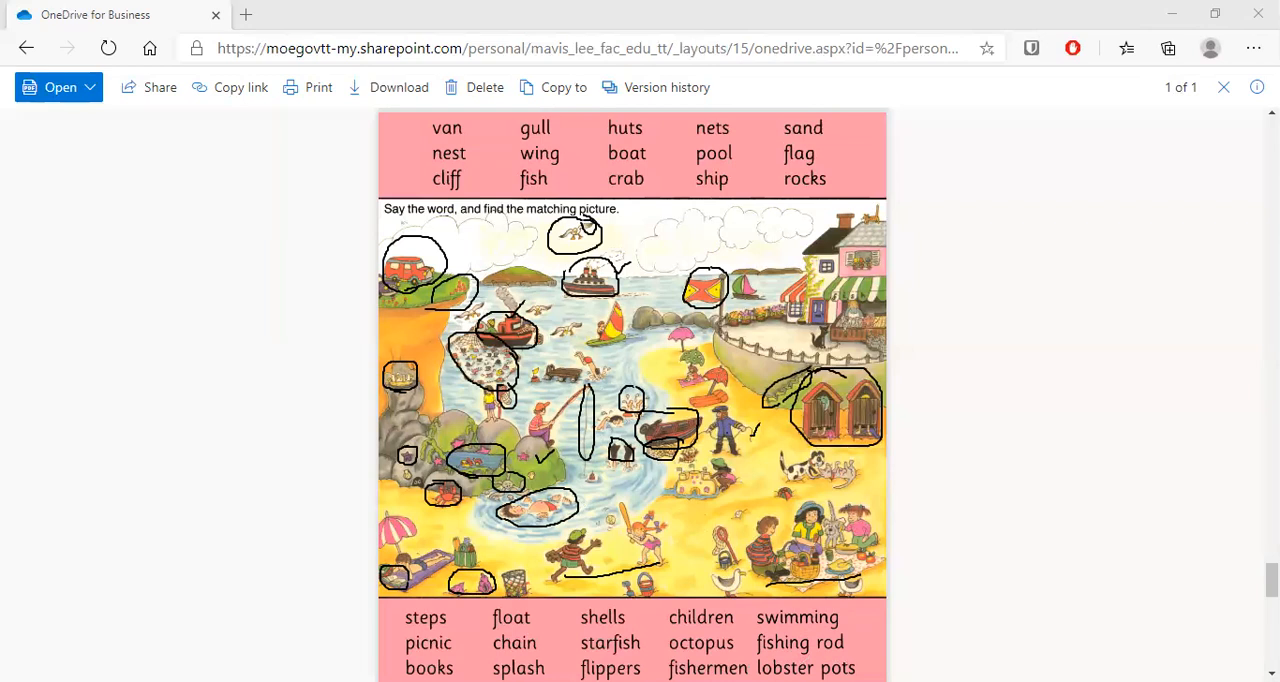
mouse_move(824, 652)
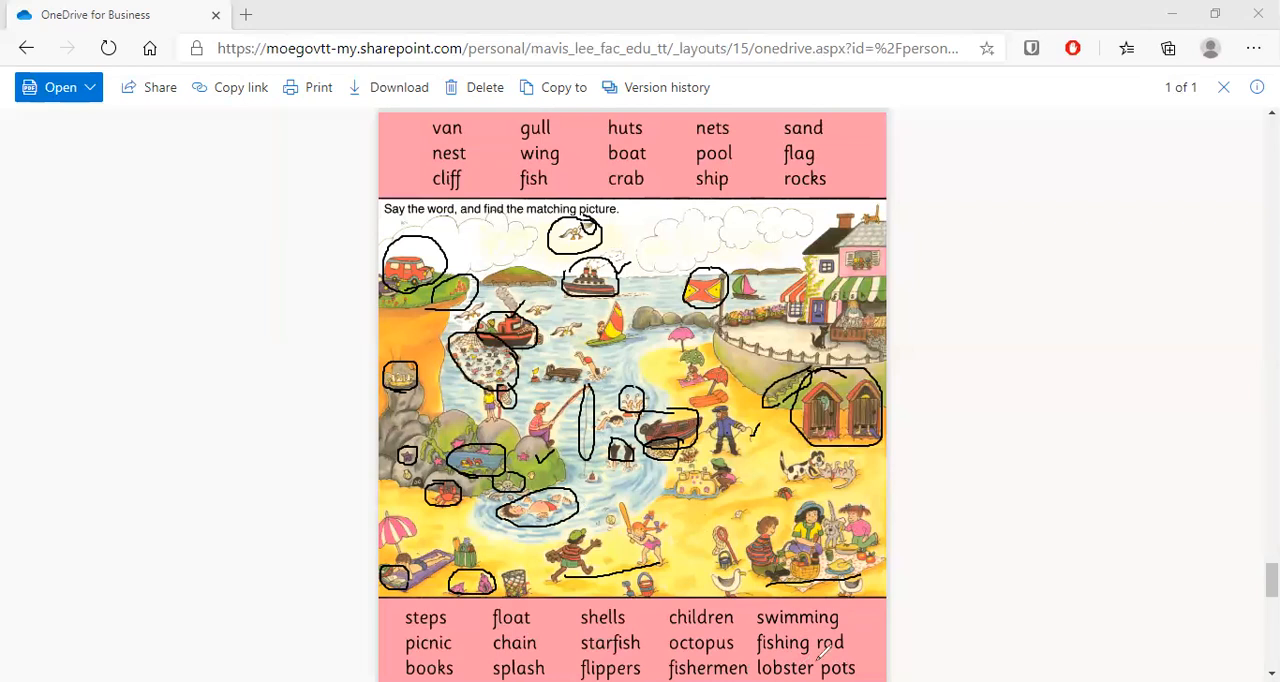